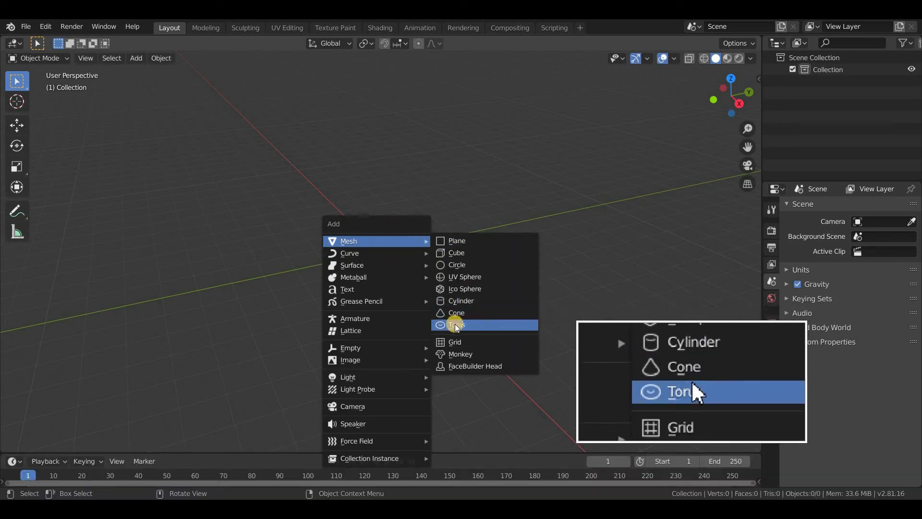
- Add a torus and a Bezier circle, then scale the circle to 4.5 in wireframe view
left_click(455, 325)
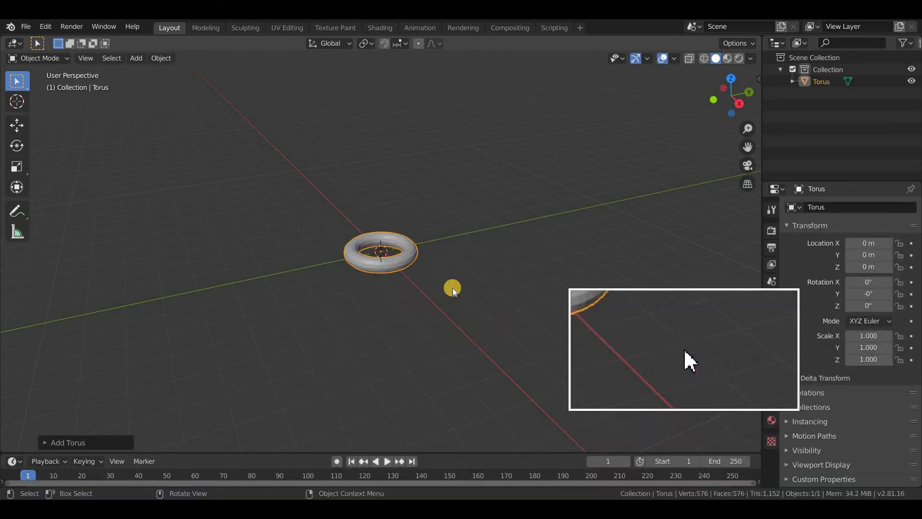
key("shift+a")
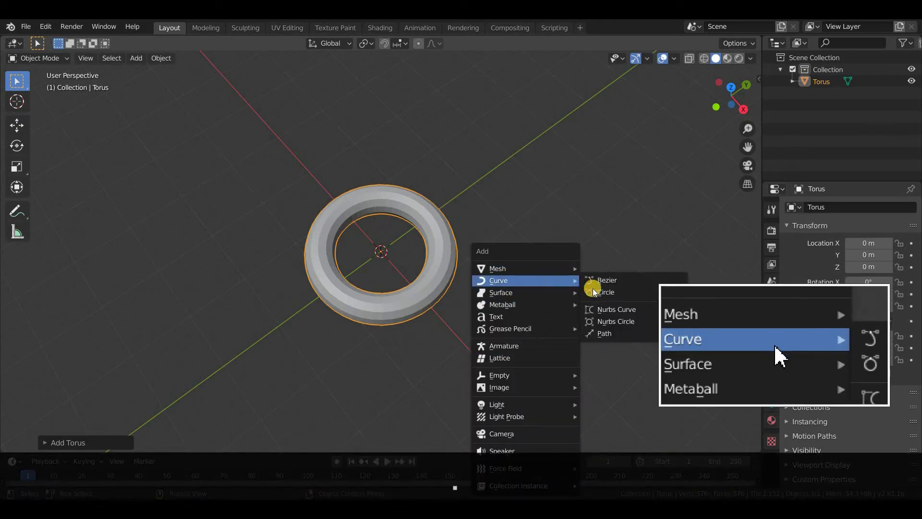
left_click(605, 292)
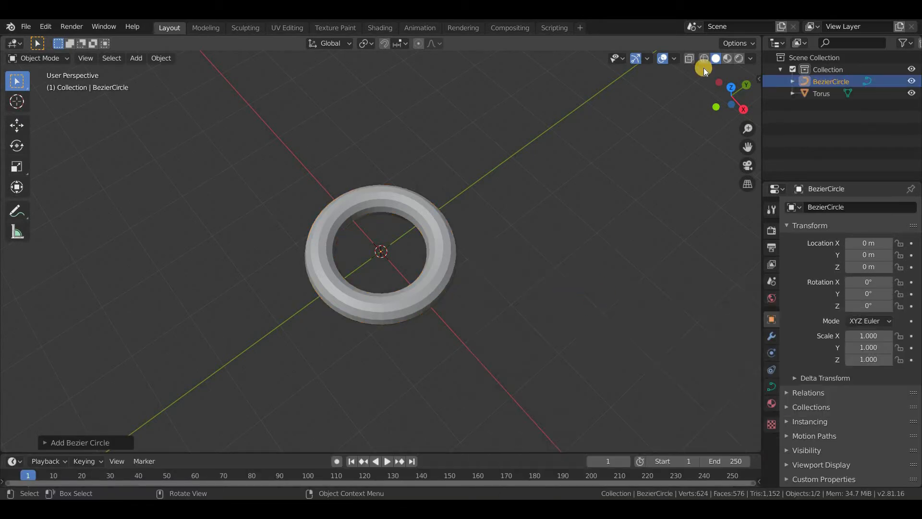
left_click(704, 58)
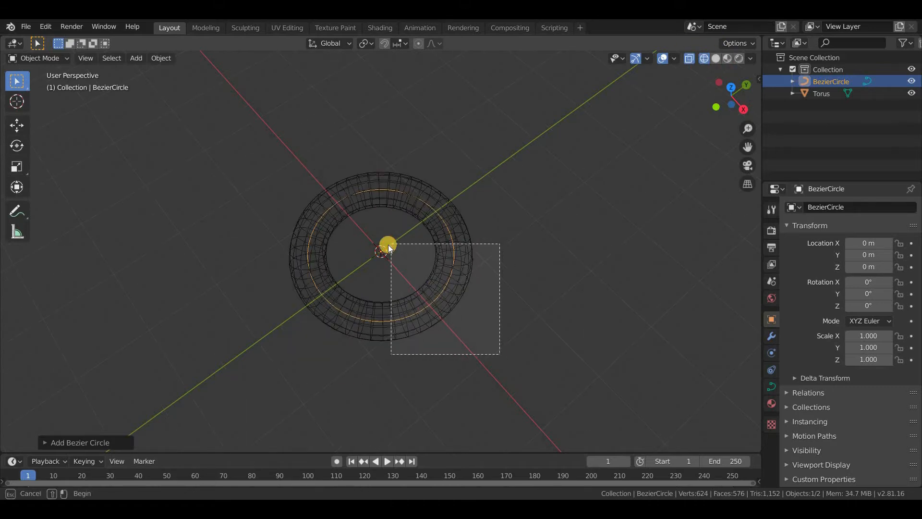
key("s")
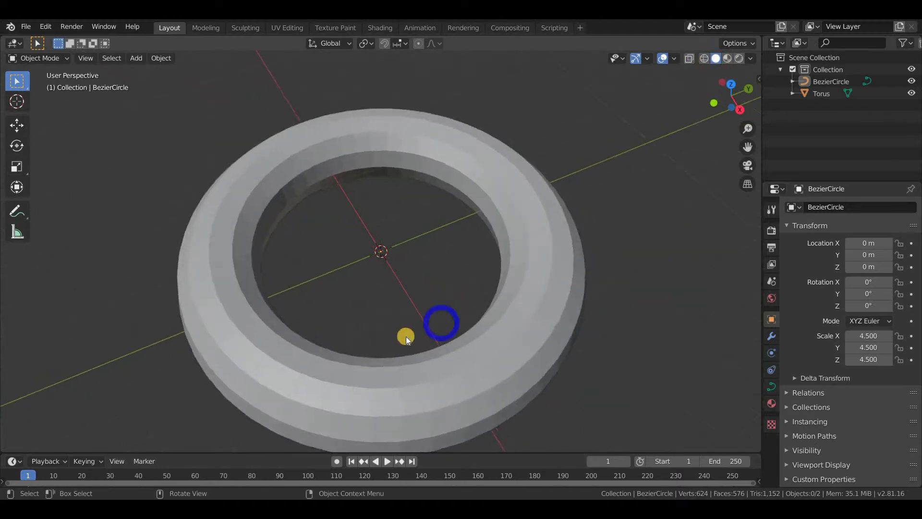
left_click(821, 94)
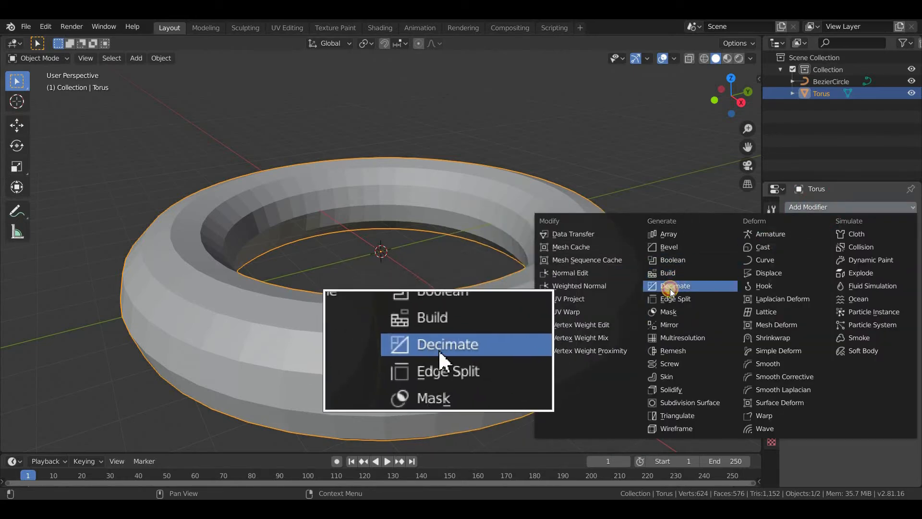
- Decimate the torus to ratio 0.2264 (234 faces) and hide it in the Outliner
left_click(674, 286)
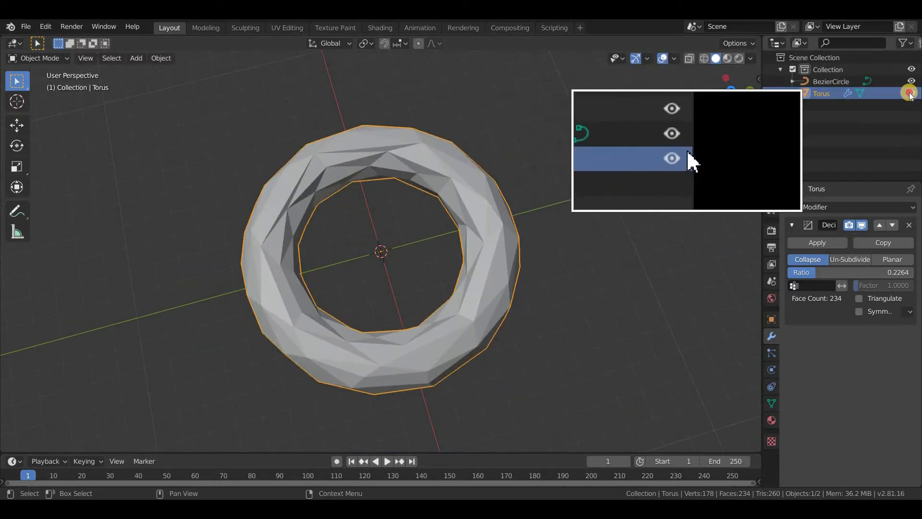
left_click(671, 158)
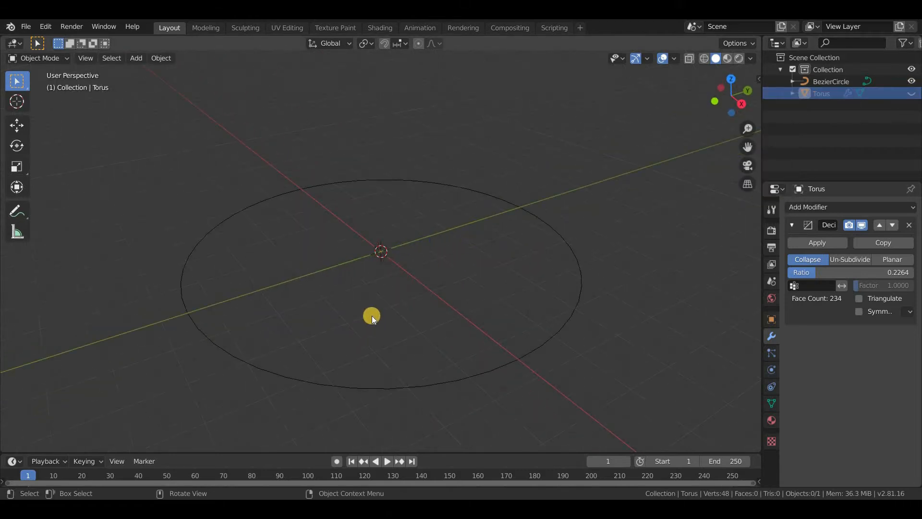
- Add a camera with a Follow Path constraint on BezierCircle, forward axis -X
left_click(135, 58)
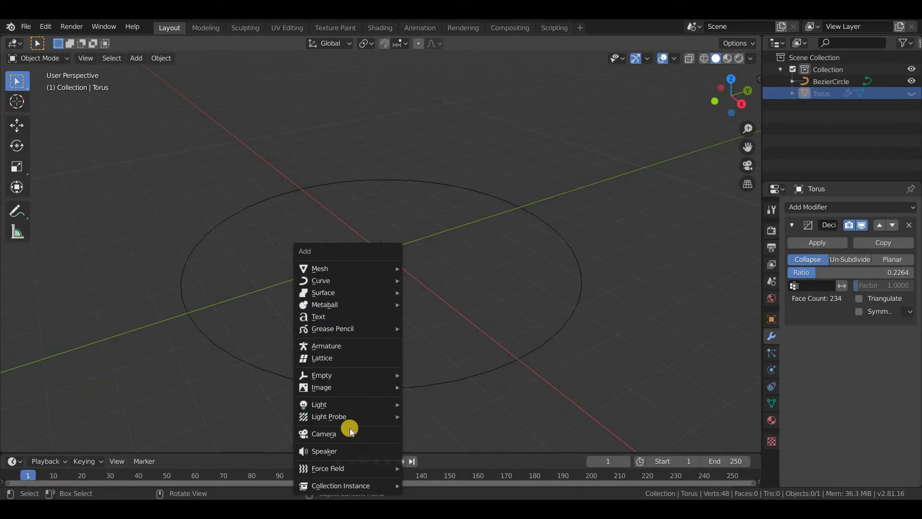
left_click(323, 433)
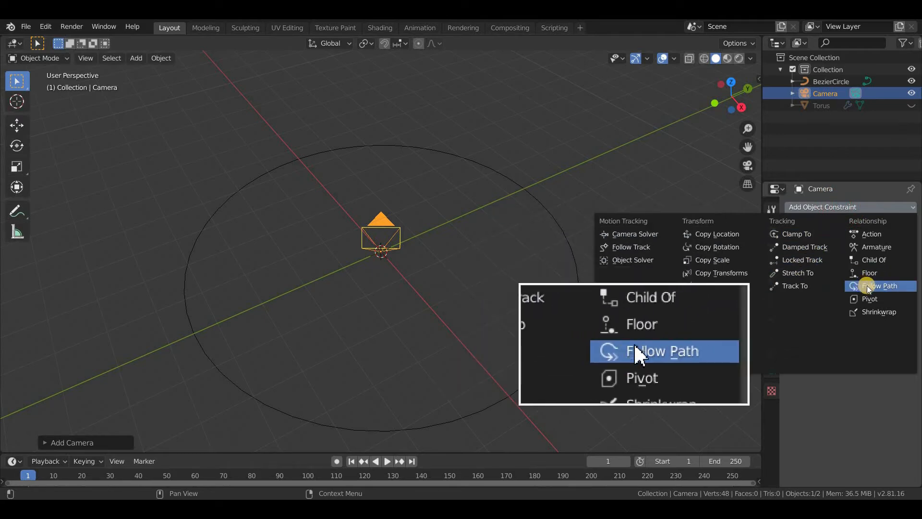
left_click(880, 286)
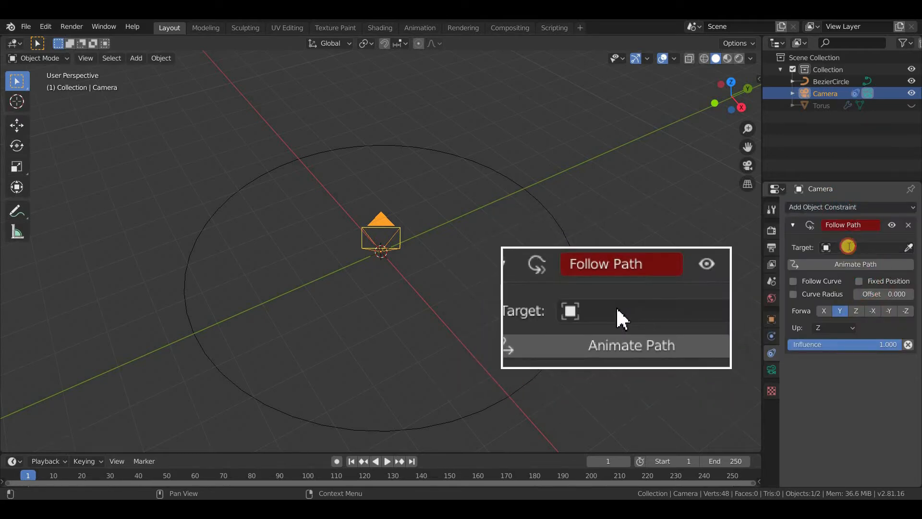
left_click(569, 311)
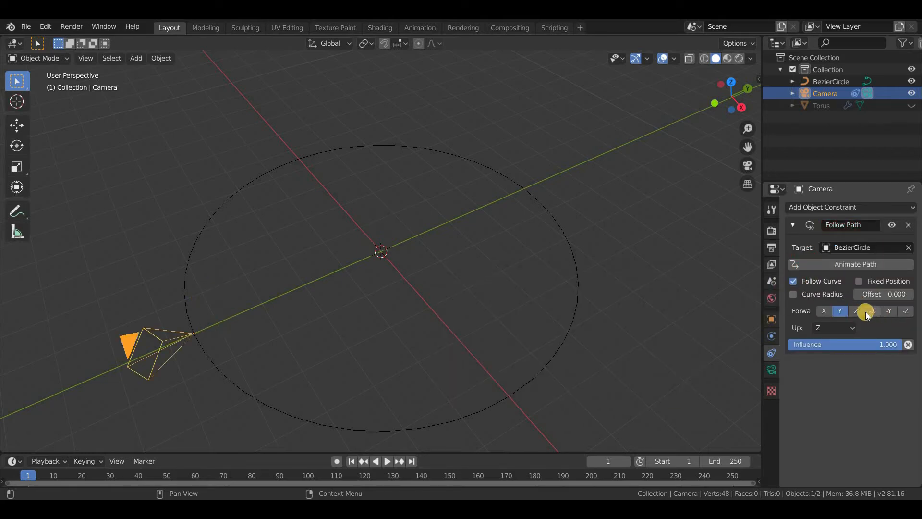
left_click(872, 311)
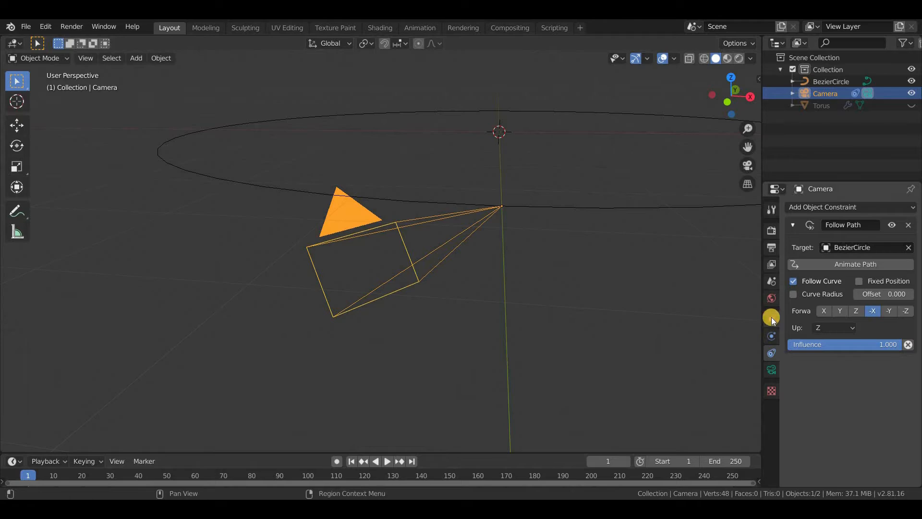
- Rotate the camera 90° on X and 80° on Z
left_click(771, 319)
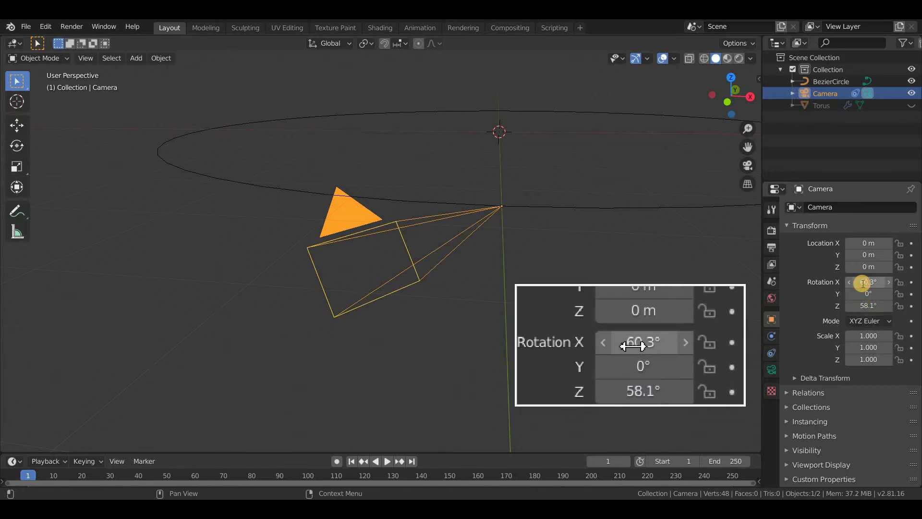
type("90°")
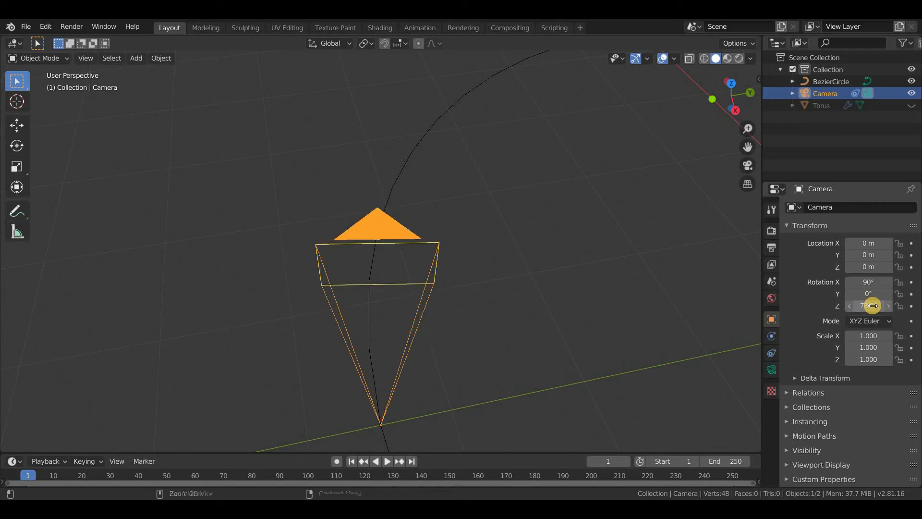
left_click_drag(869, 306, 876, 305)
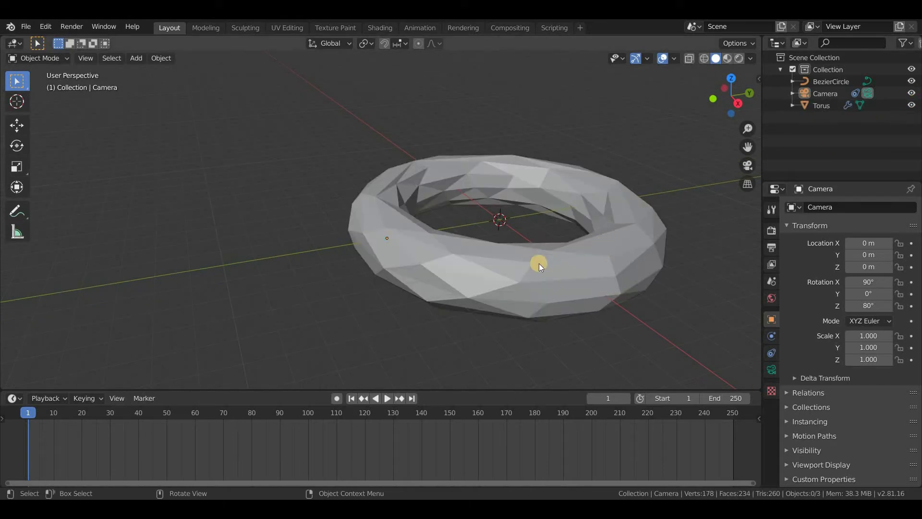
- Look through the camera inside the tunnel and fine-tune its Z rotation
left_click_drag(539, 264, 458, 242)
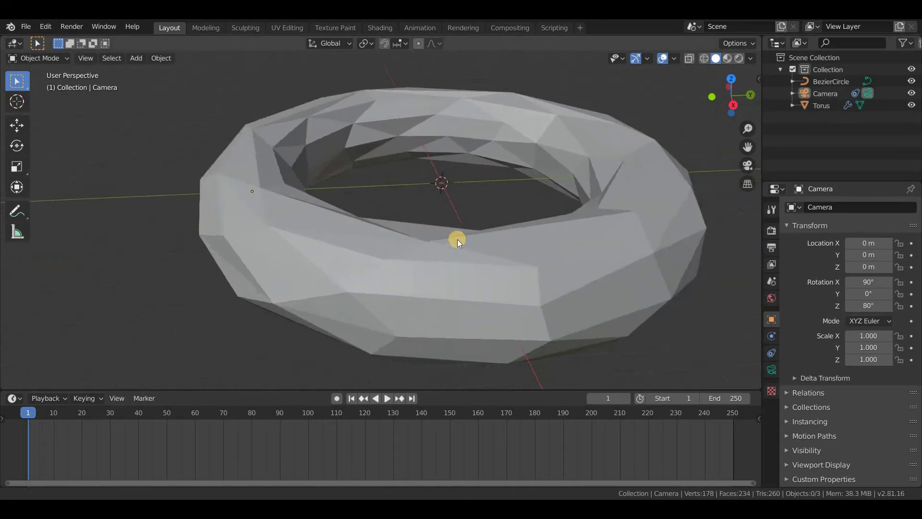
key("KP_0")
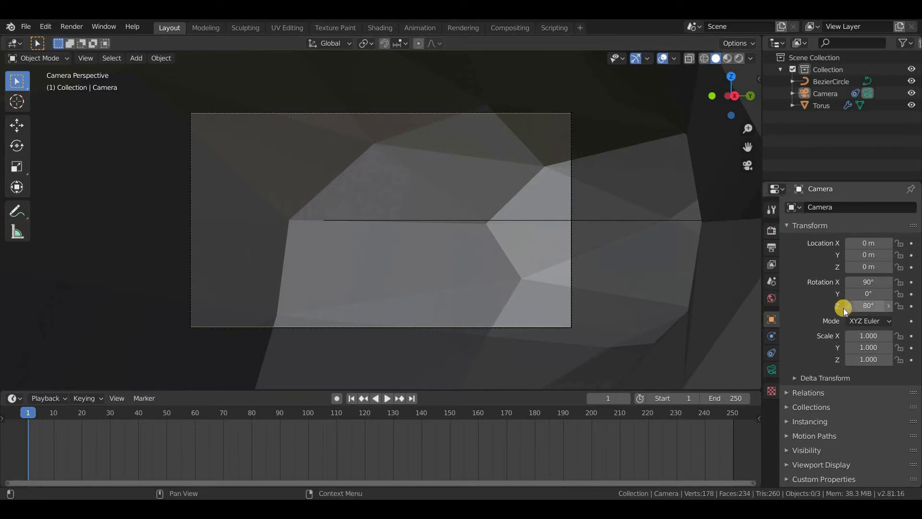
left_click_drag(869, 306, 861, 310)
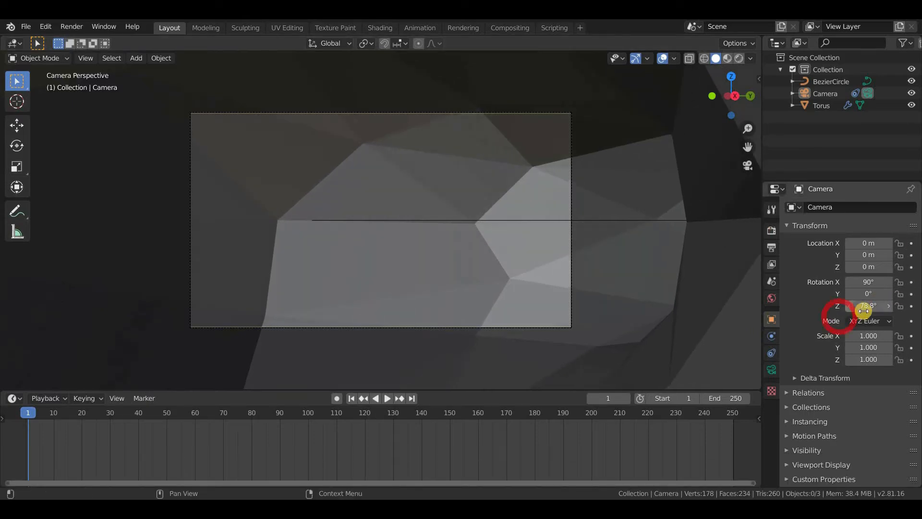
left_click_drag(868, 306, 861, 306)
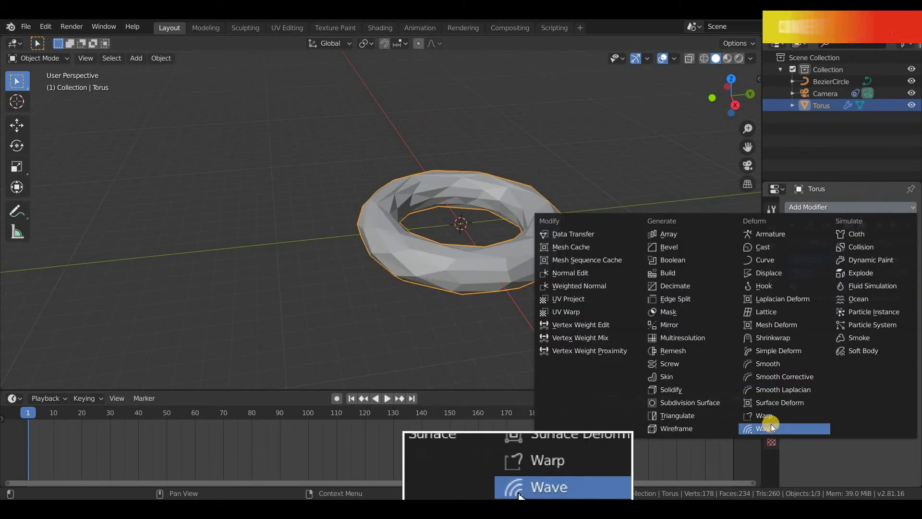
- Add a Wave modifier to the torus using a new Clouds texture, and play the animation
left_click(547, 486)
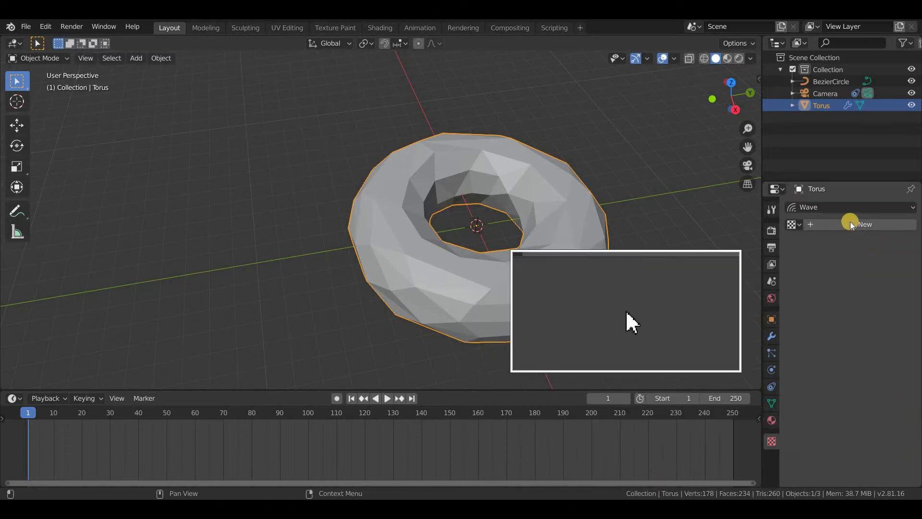
left_click(864, 224)
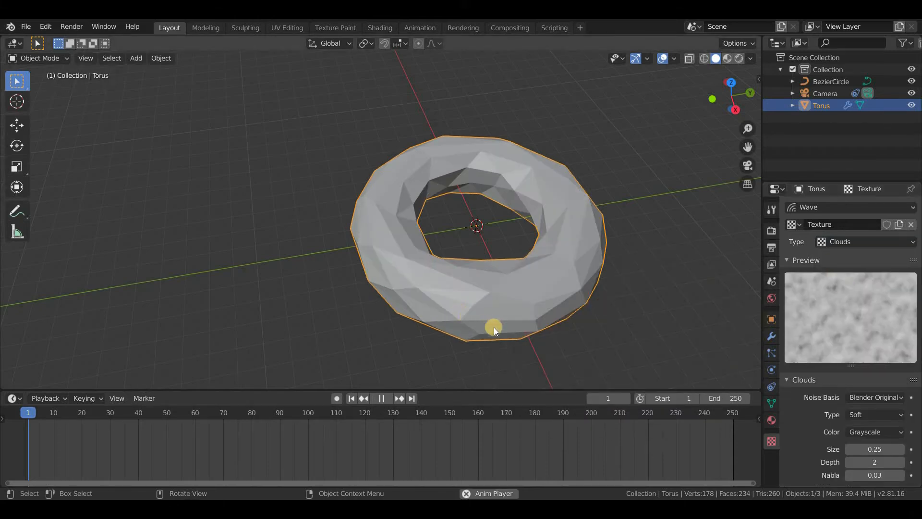
left_click(380, 399)
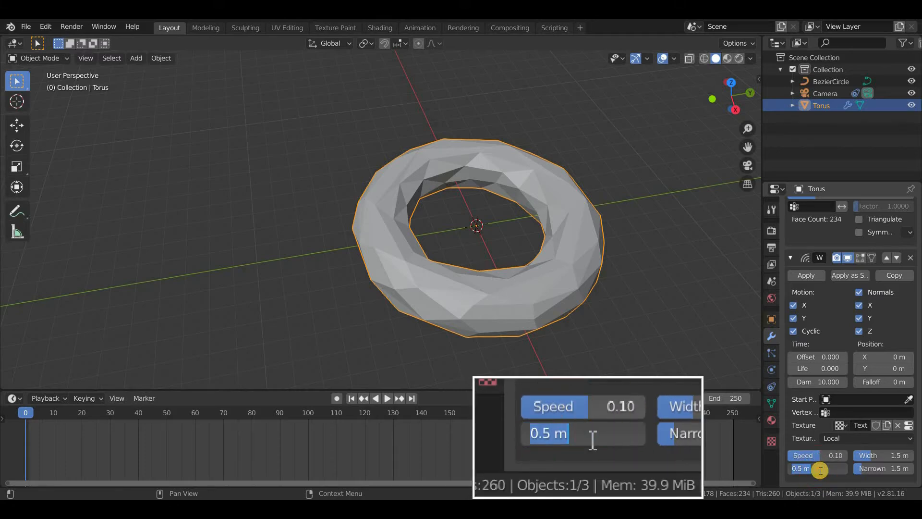
- Set the wave height to -0.2 m, width 2 m and narrowness 1 m, then play it
type("-.20")
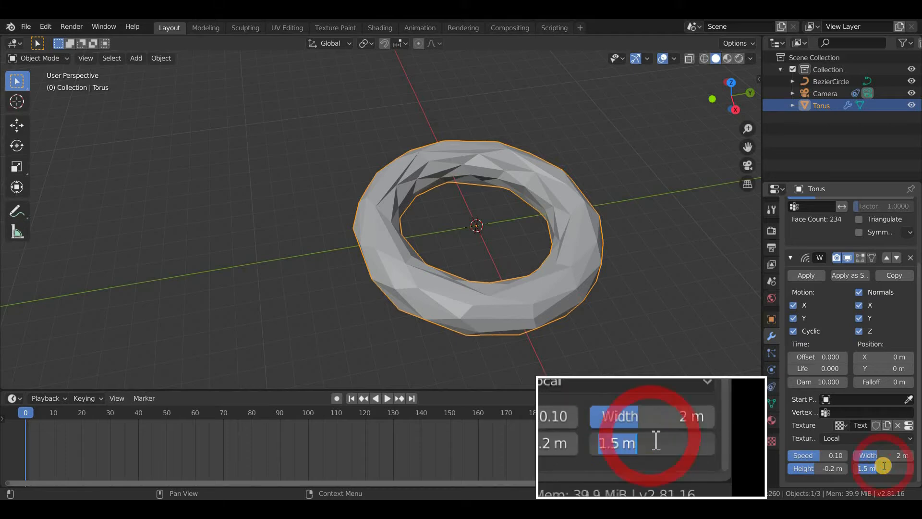
type("1")
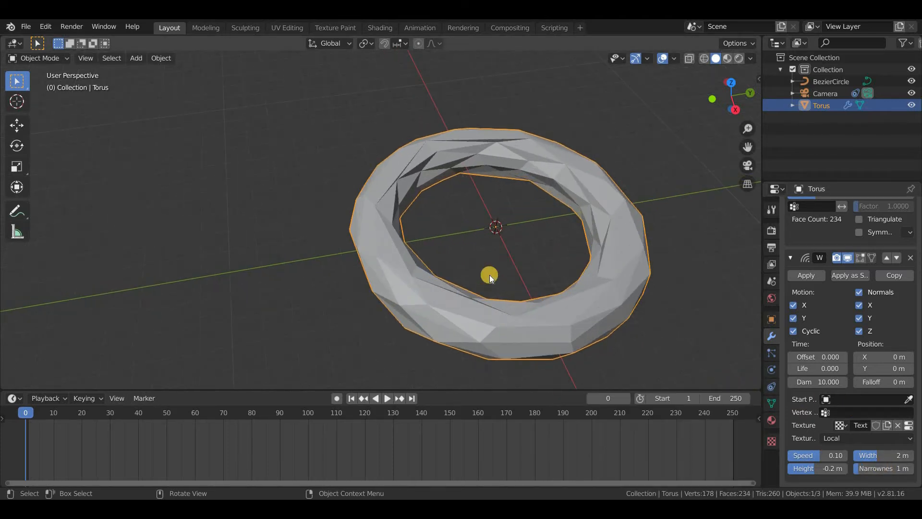
left_click(387, 398)
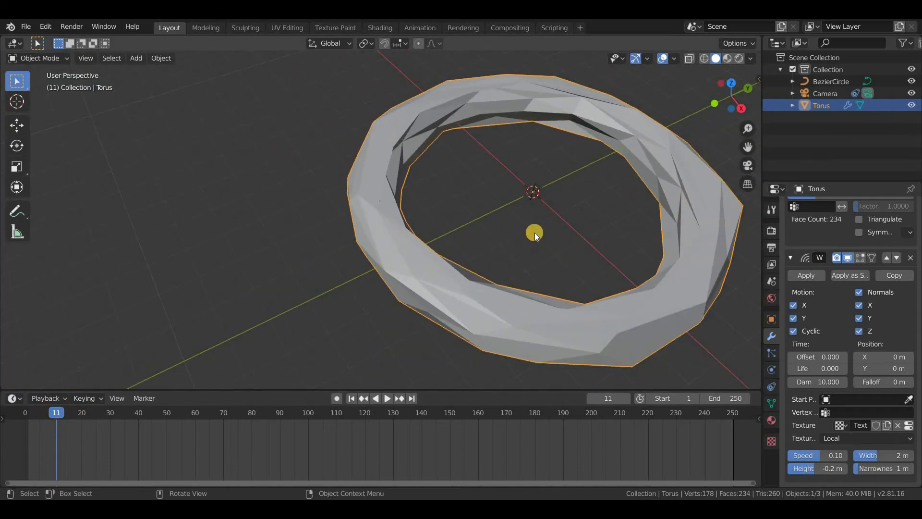
- Add a UV sphere at the torus centre and shade it smooth
key("shift+a")
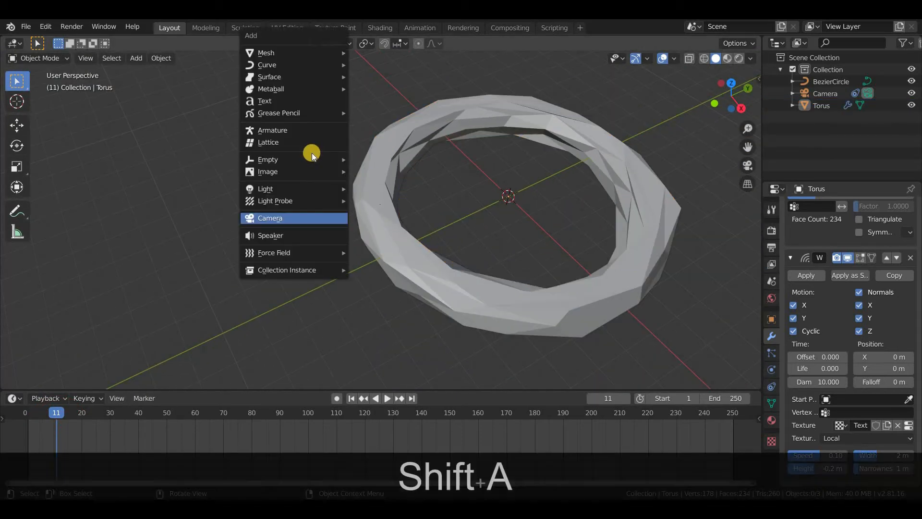
mouse_move(266, 52)
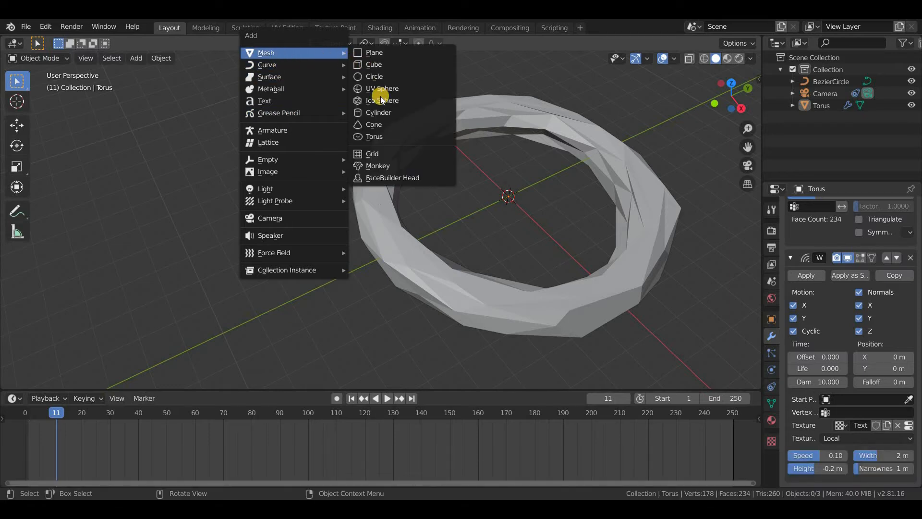
left_click(381, 88)
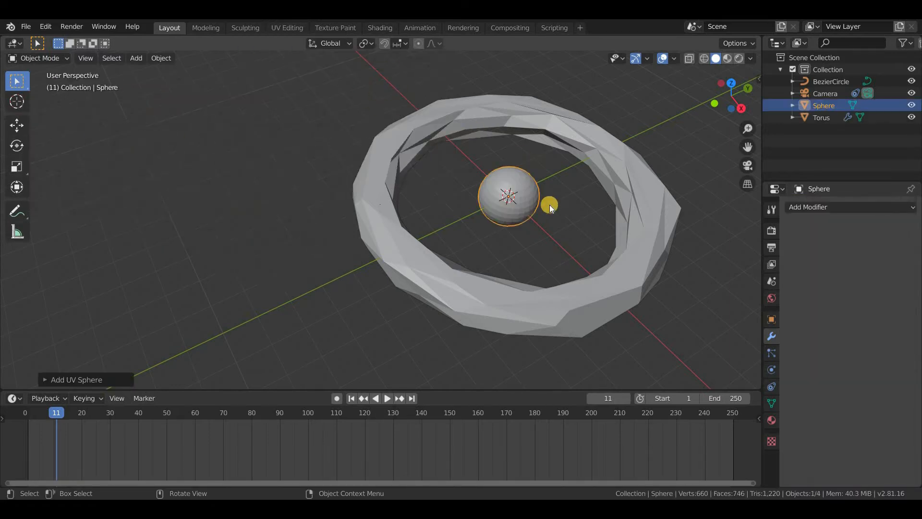
right_click(550, 197)
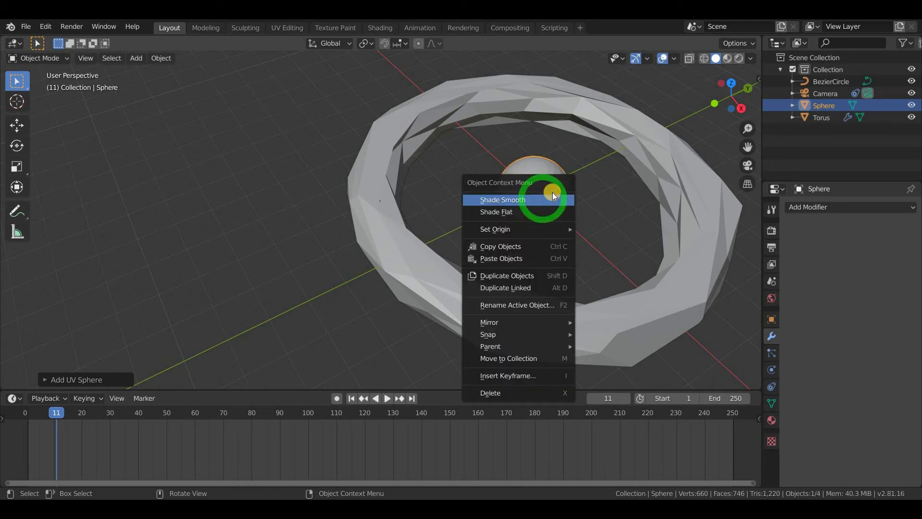
left_click(503, 200)
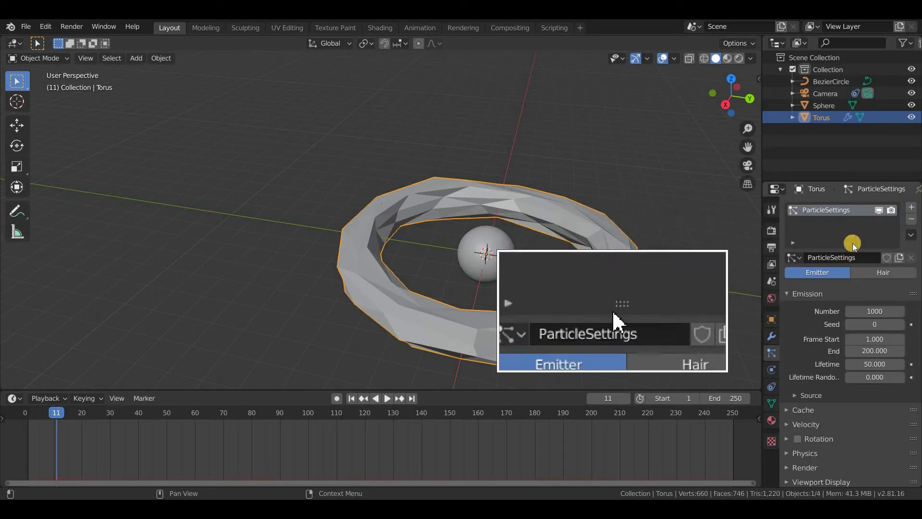
- Give the torus a particle system emitting from vertices, rendered as Sphere object instances
left_click(877, 234)
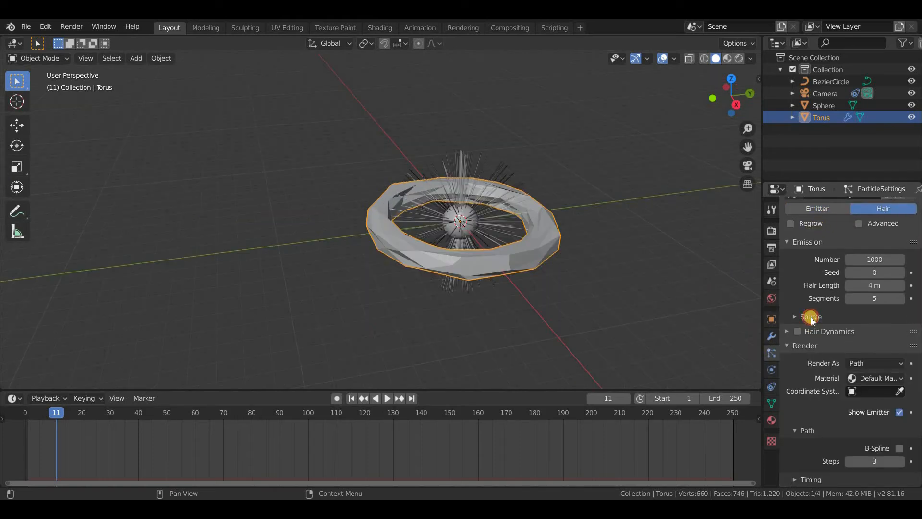
left_click(811, 316)
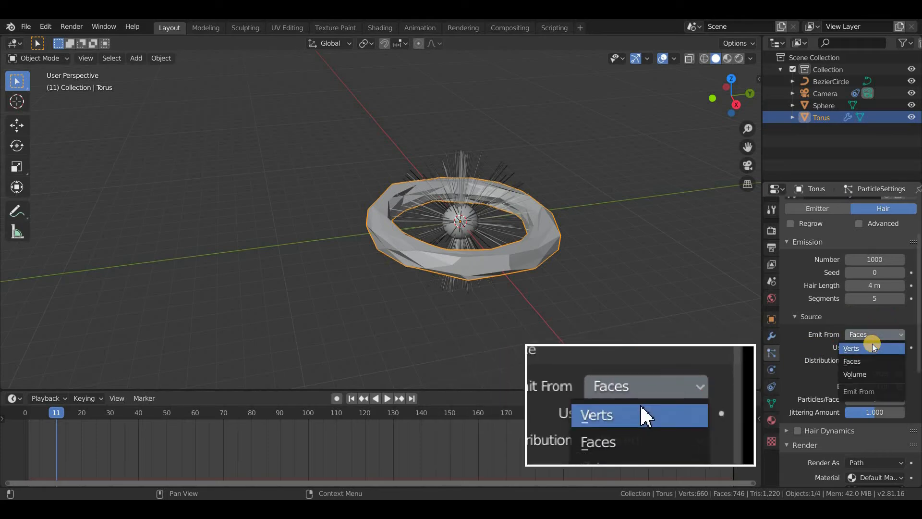
left_click(595, 415)
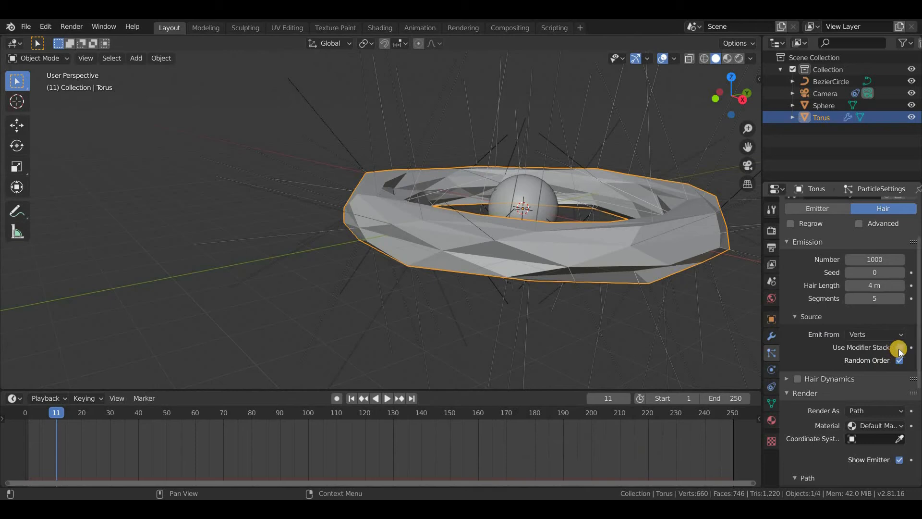
mouse_move(898, 360)
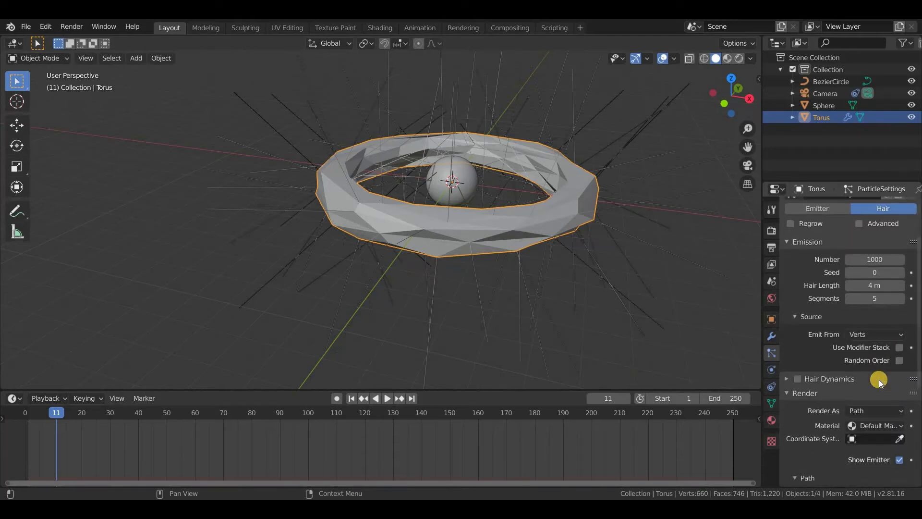
left_click(874, 314)
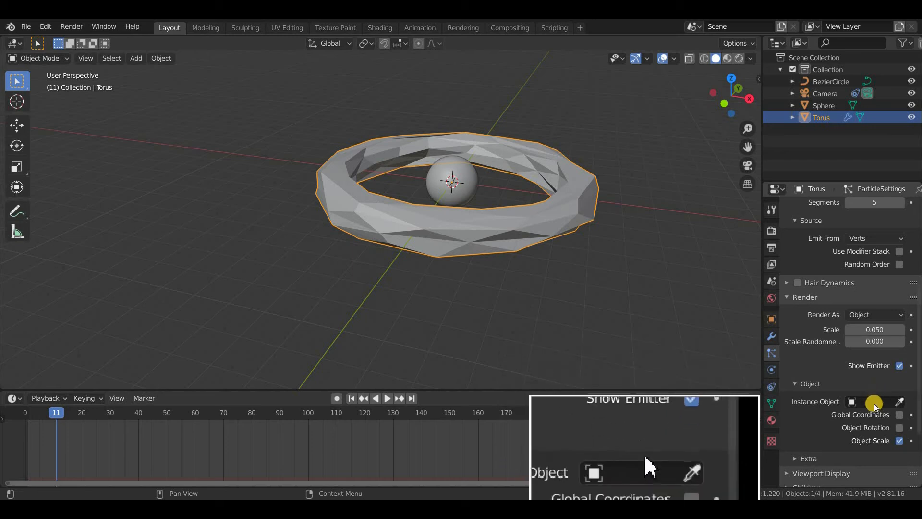
left_click(872, 401)
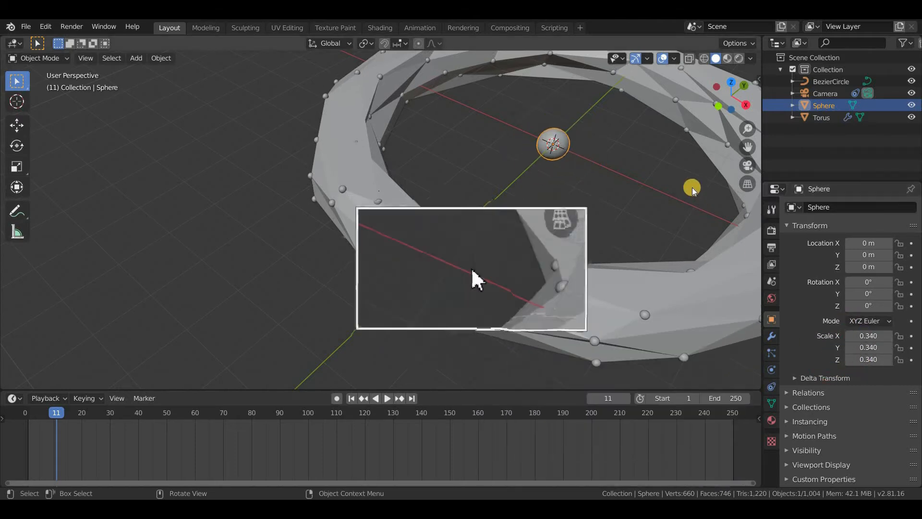
left_click_drag(471, 267, 529, 306)
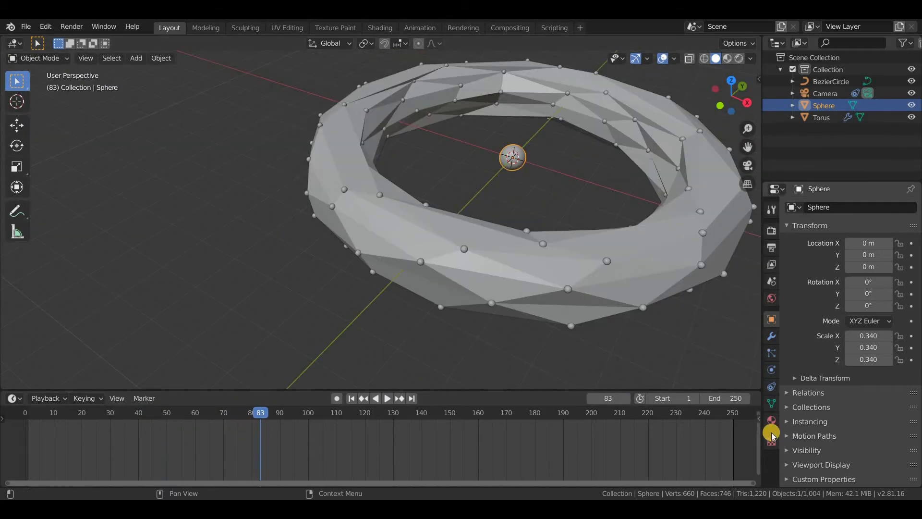
- Give the sphere a strength-5 Emission material and enable Bloom in Eevee
left_click(771, 420)
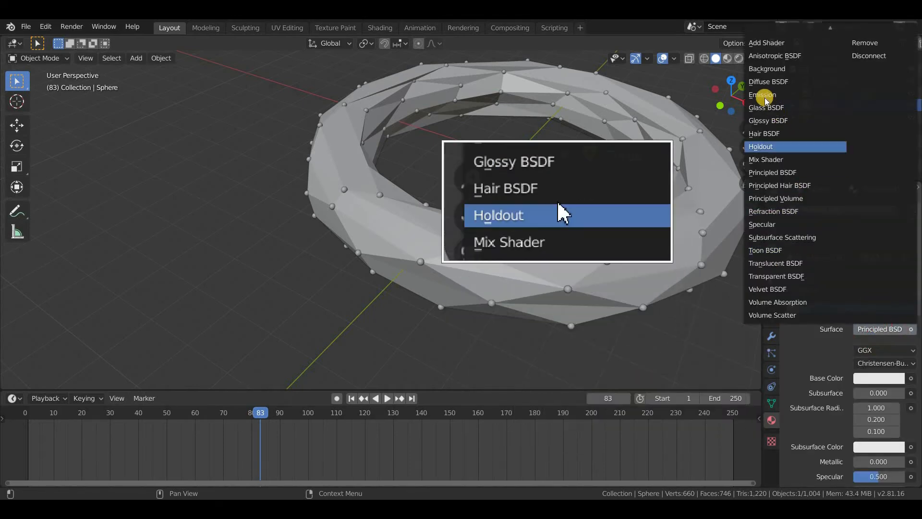
left_click(762, 94)
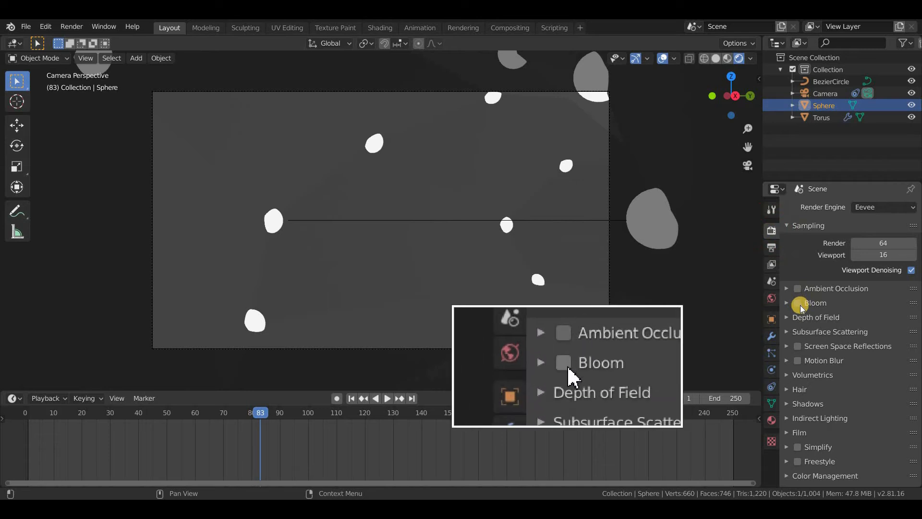
left_click(562, 362)
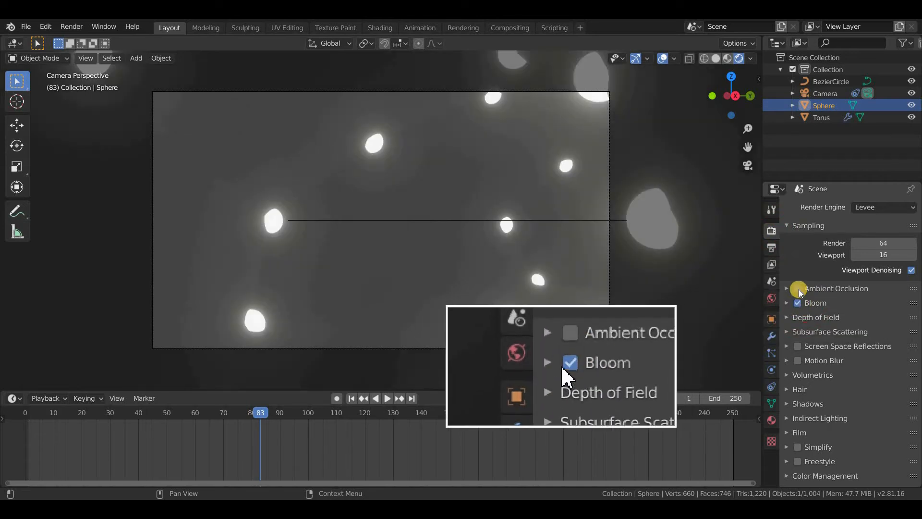
left_click(569, 332)
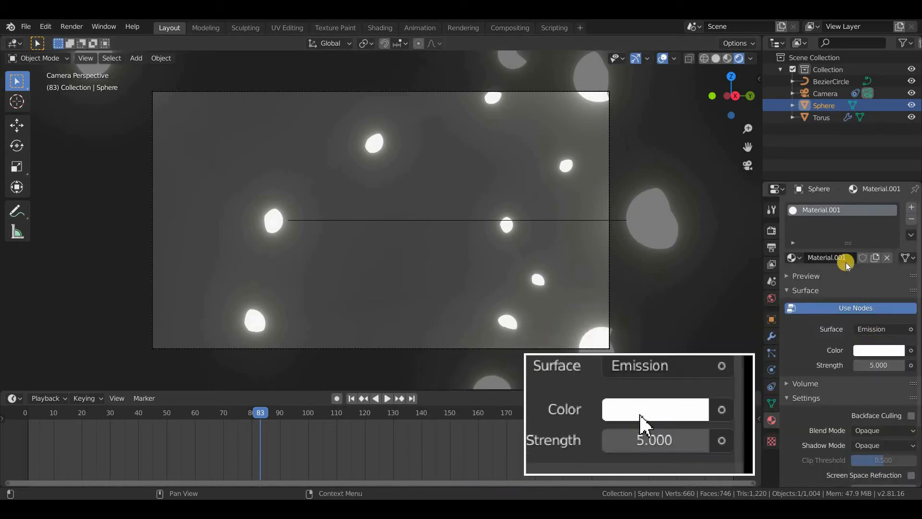
left_click(656, 410)
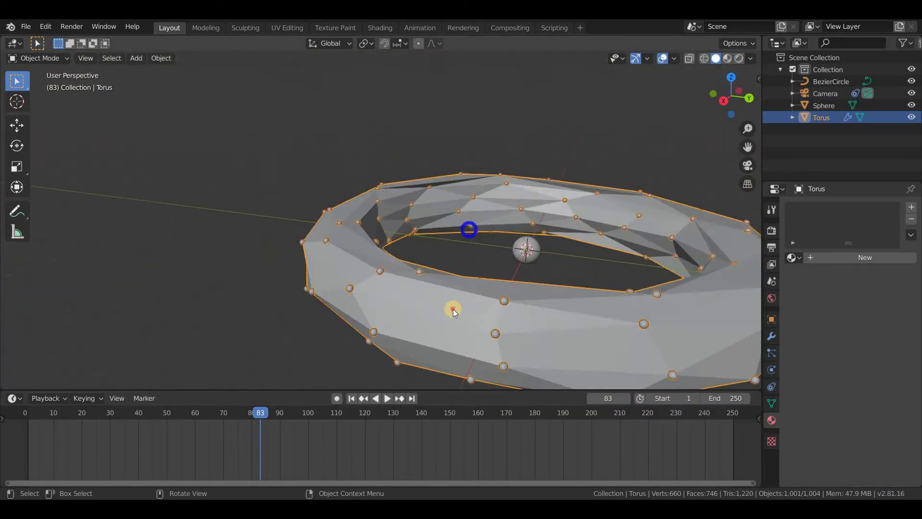
- Add a point light following BezierCircle, forward -X, with path offset -17.2
key("shift+a")
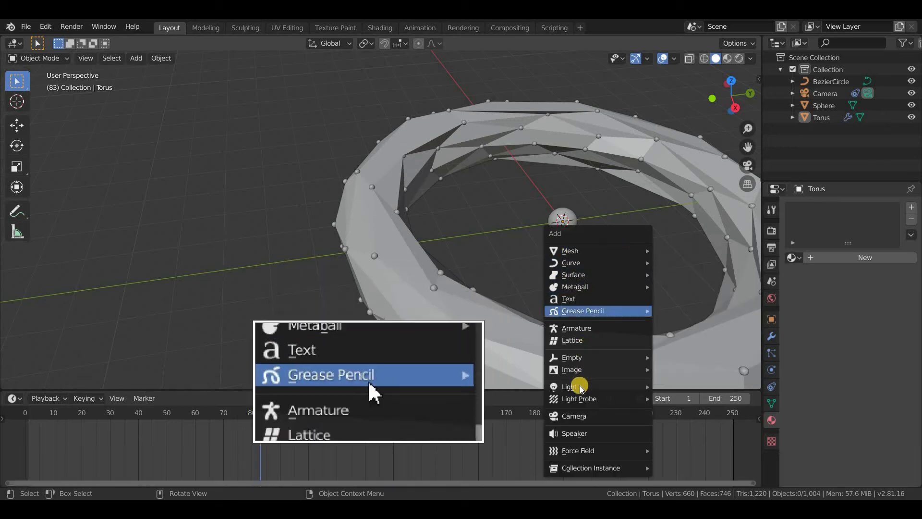
mouse_move(569, 386)
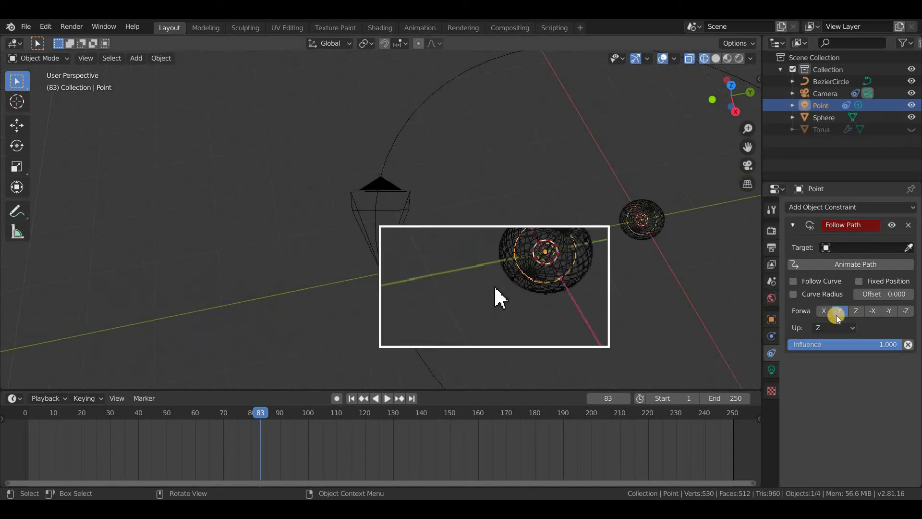
left_click(826, 247)
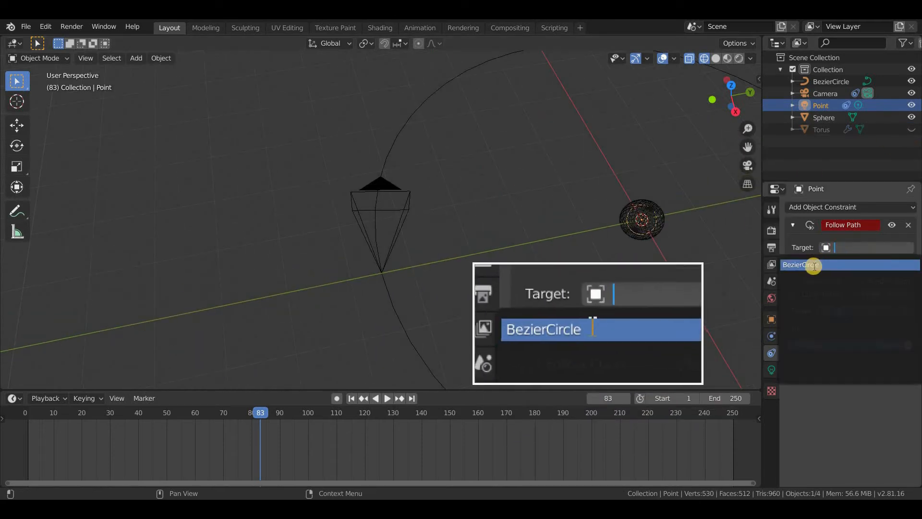
left_click(543, 329)
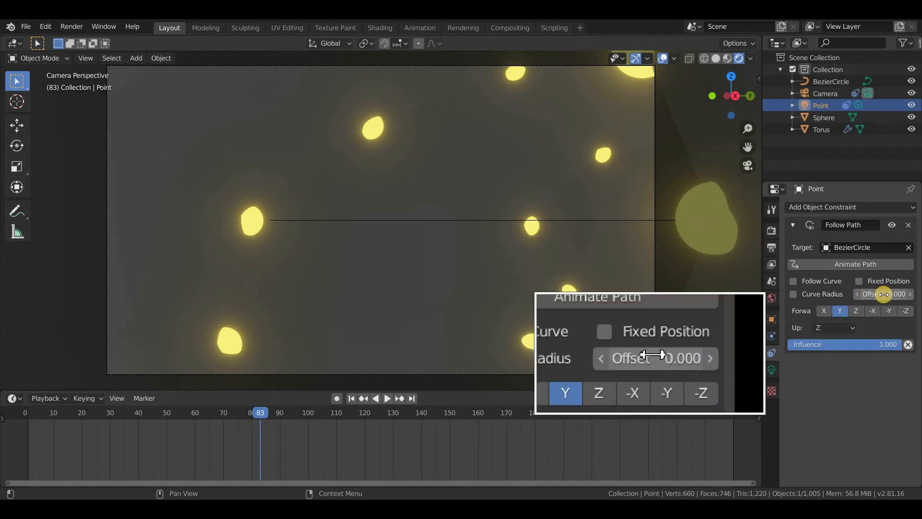
left_click(872, 310)
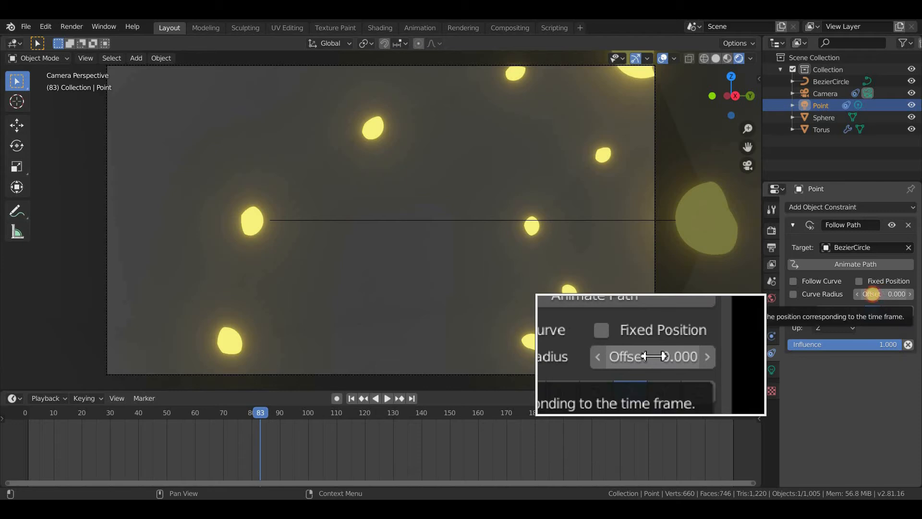
left_click_drag(665, 357, 618, 357)
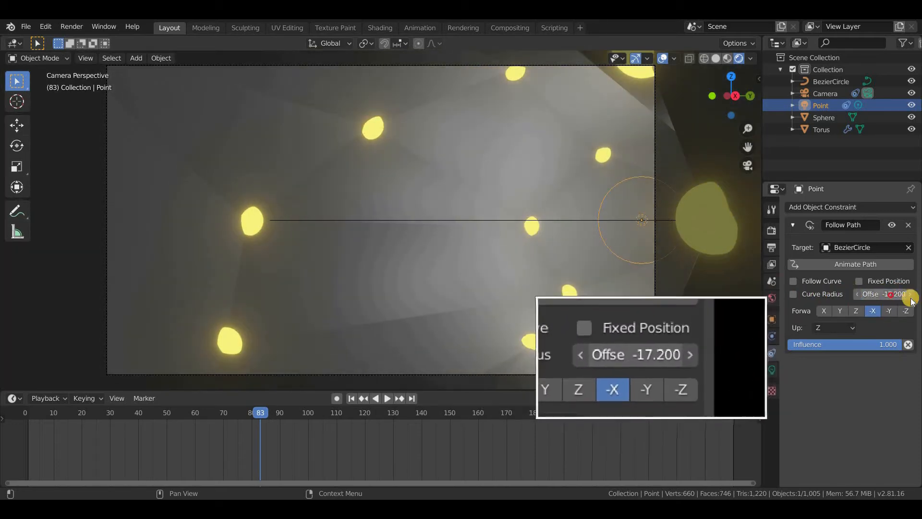
left_click_drag(888, 294, 853, 293)
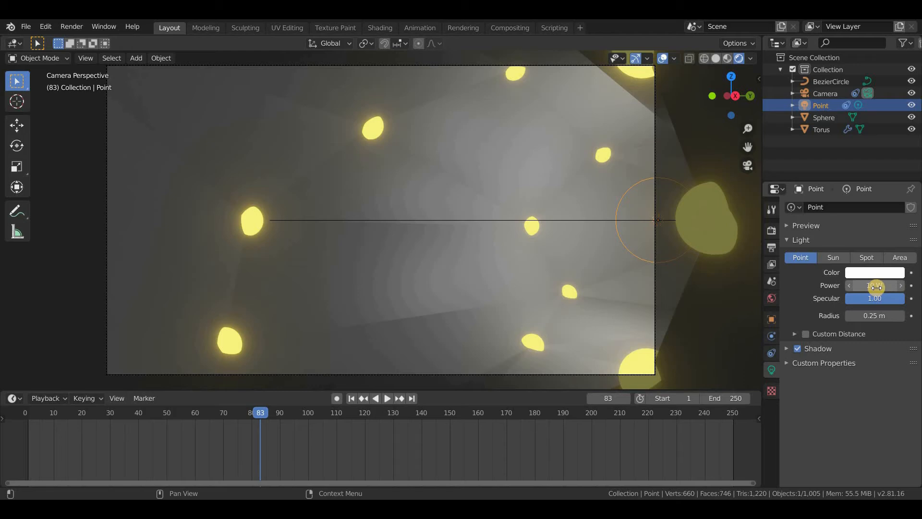
- Set the point light's power to 35 W and its colour to warm yellow
left_click(875, 285)
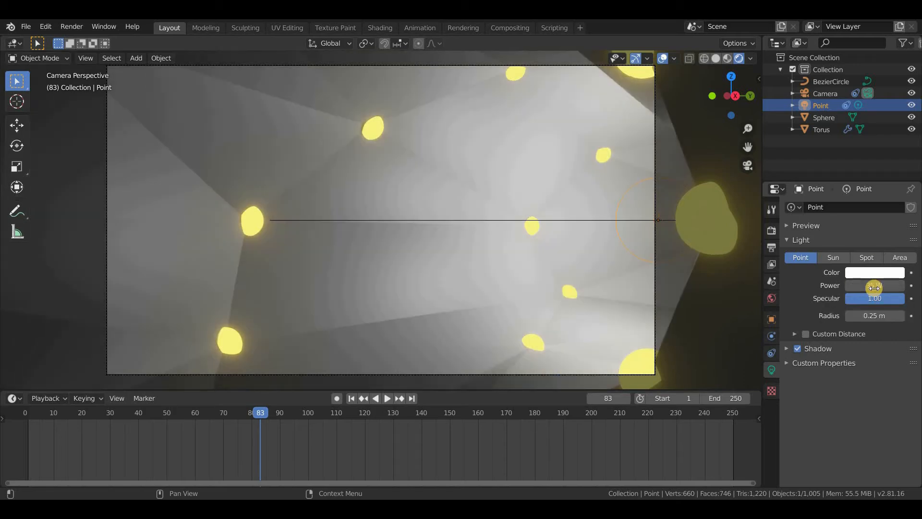
left_click(874, 272)
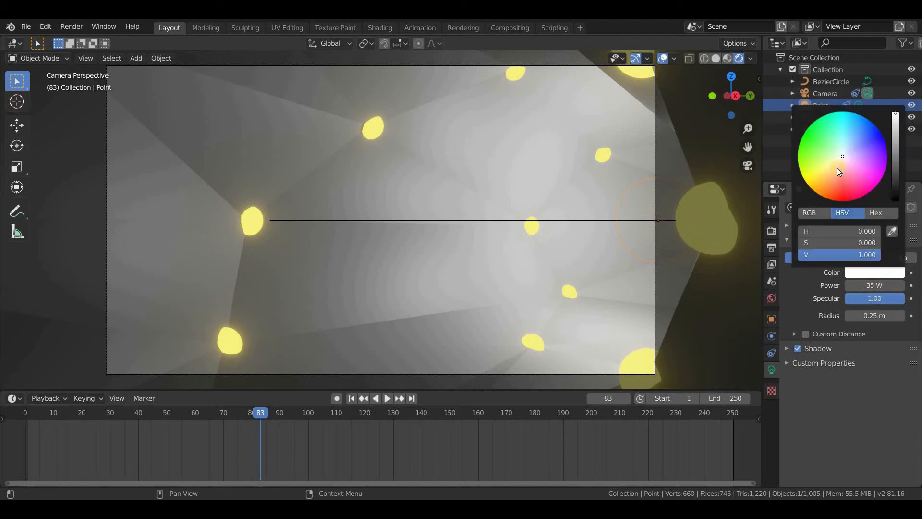
left_click(827, 177)
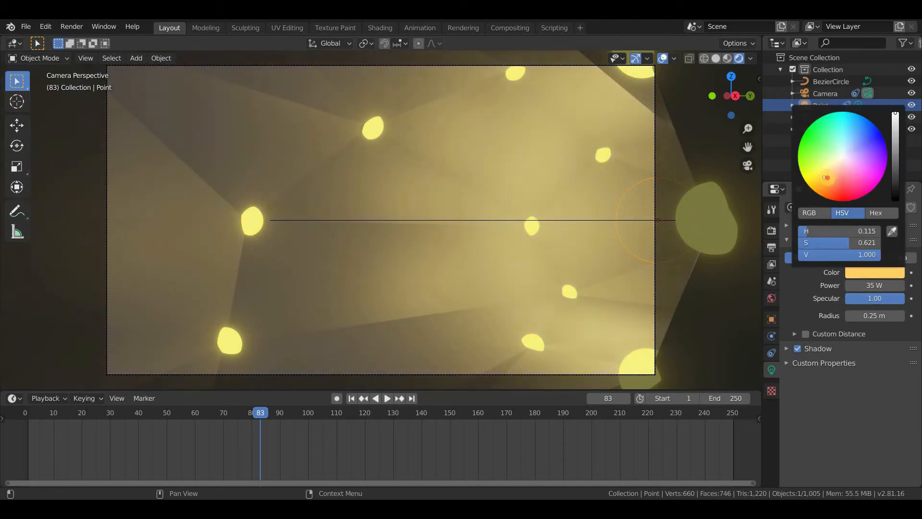
left_click(830, 180)
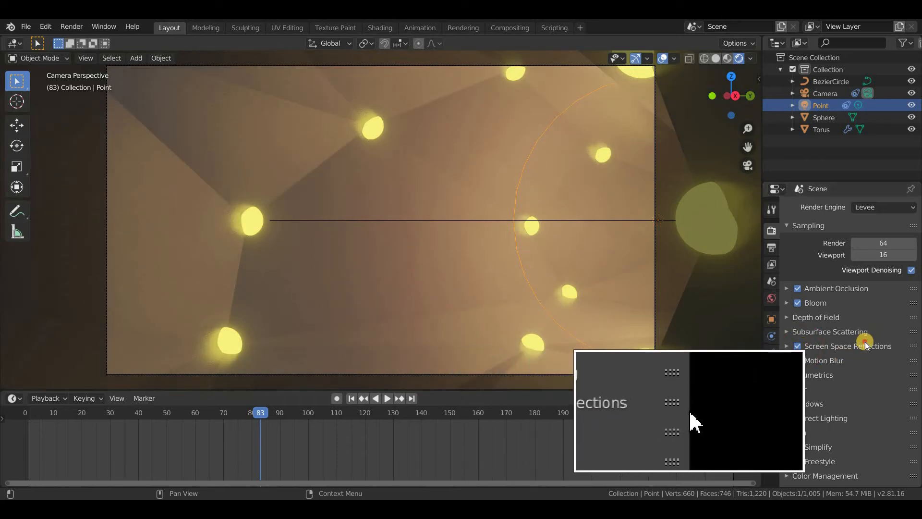
- Enable Screen Space Reflections in the Eevee render settings
left_click(665, 383)
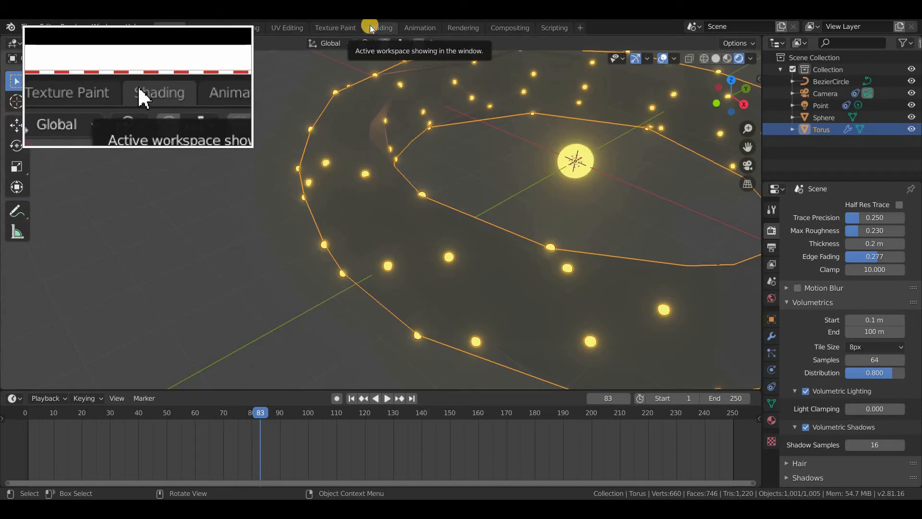
- Give the torus a new material in the Shading workspace with rendered preview
left_click(379, 28)
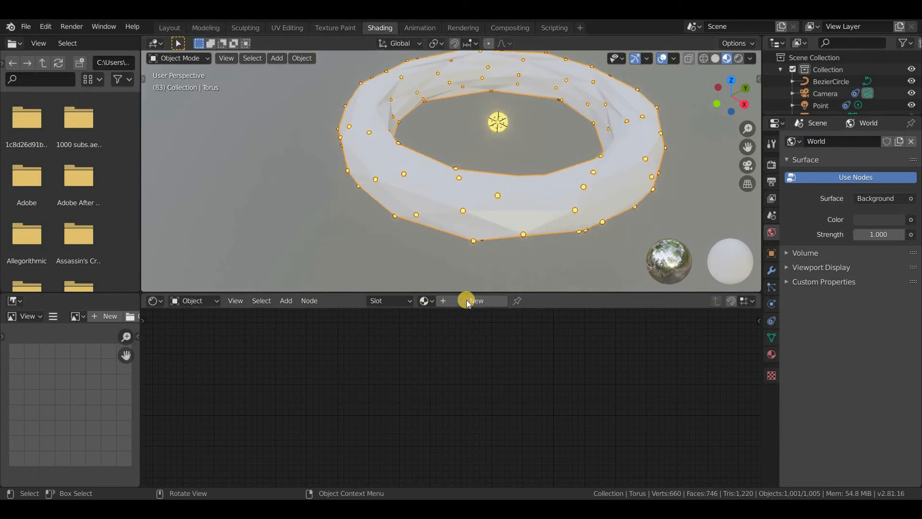
left_click(476, 301)
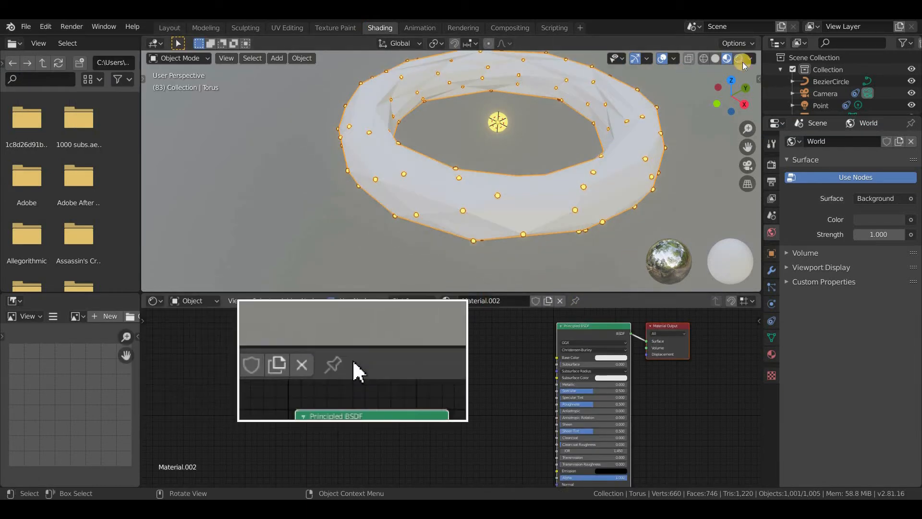
left_click(742, 58)
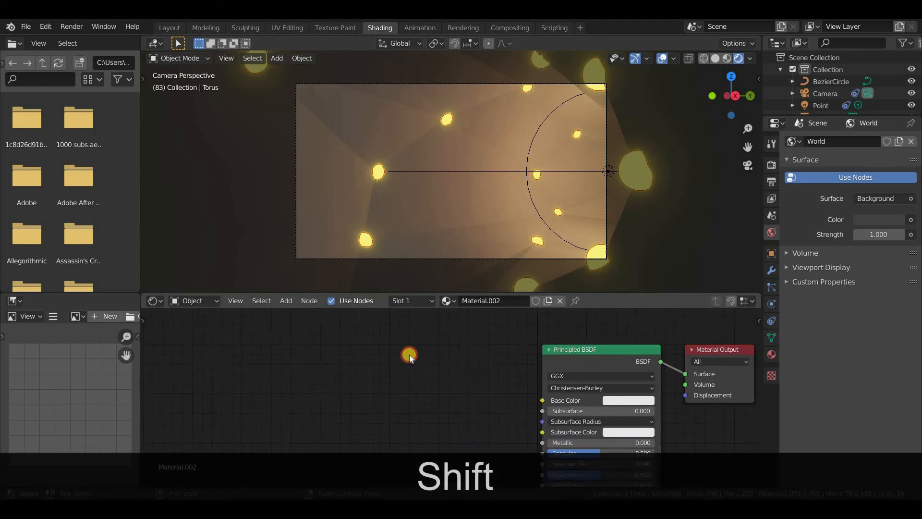
- Add a Voronoi Texture node for base colour and search for a Noise Texture
key("shift+a")
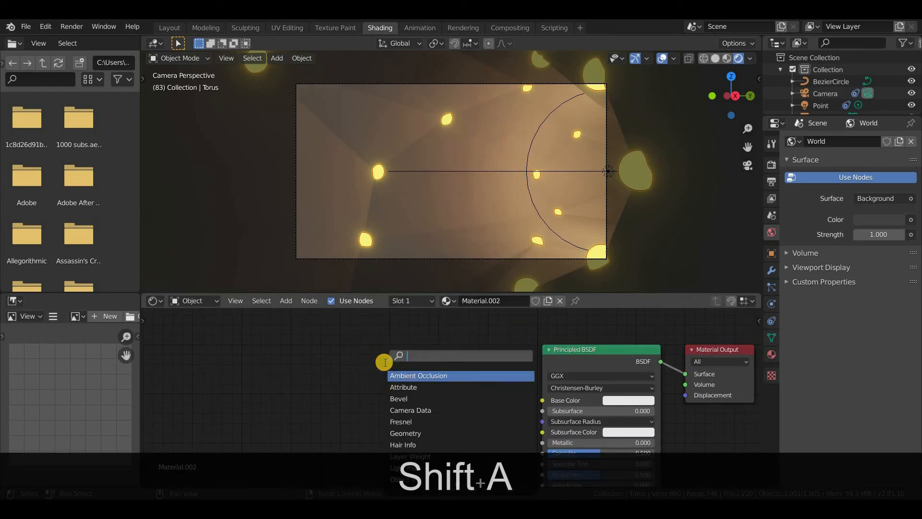
type("vo")
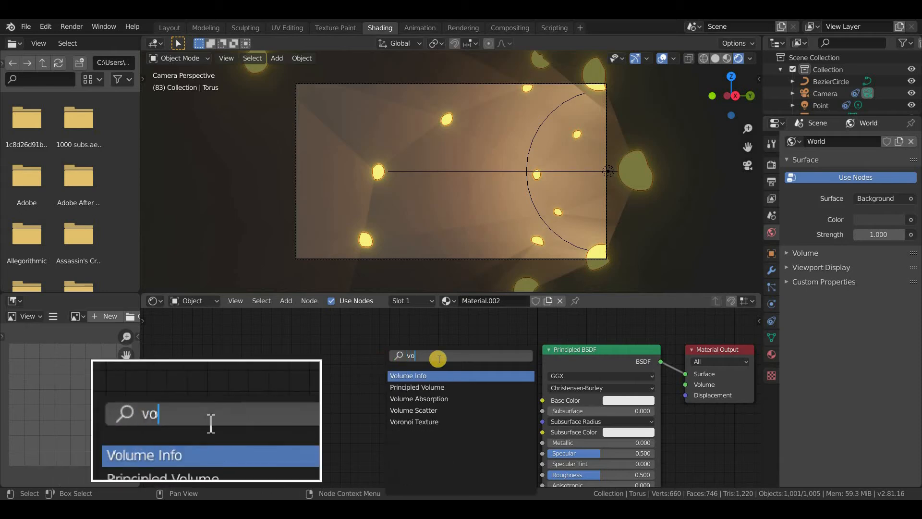
left_click(413, 421)
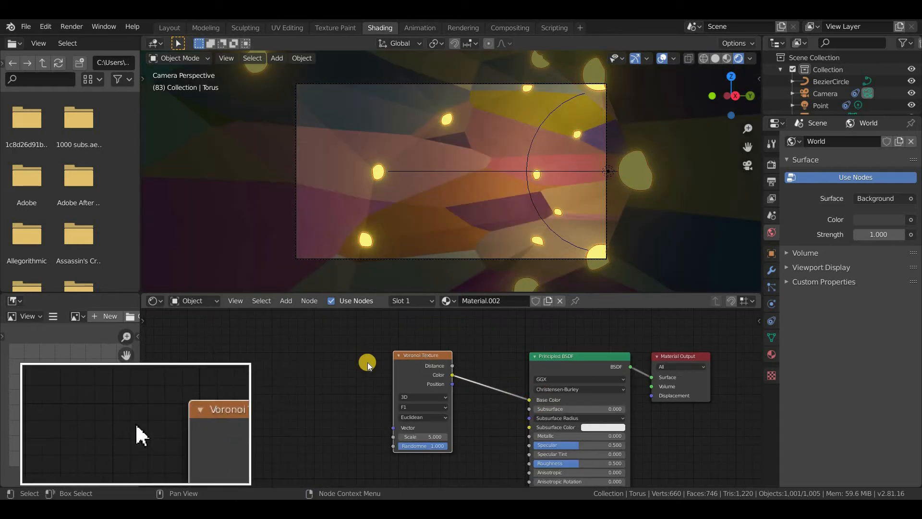
type("n")
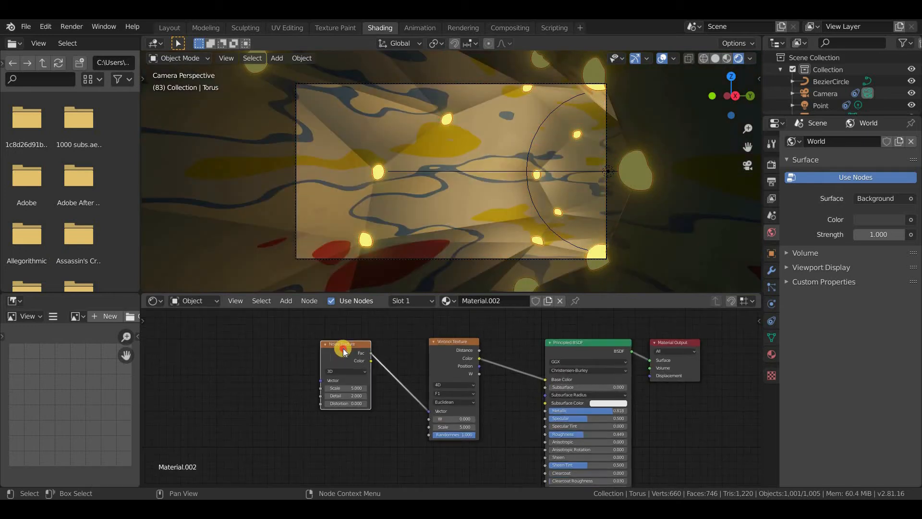
- Add Texture Coordinate and Mapping nodes via Ctrl+T, plus a Bump node
key("ctrl+t")
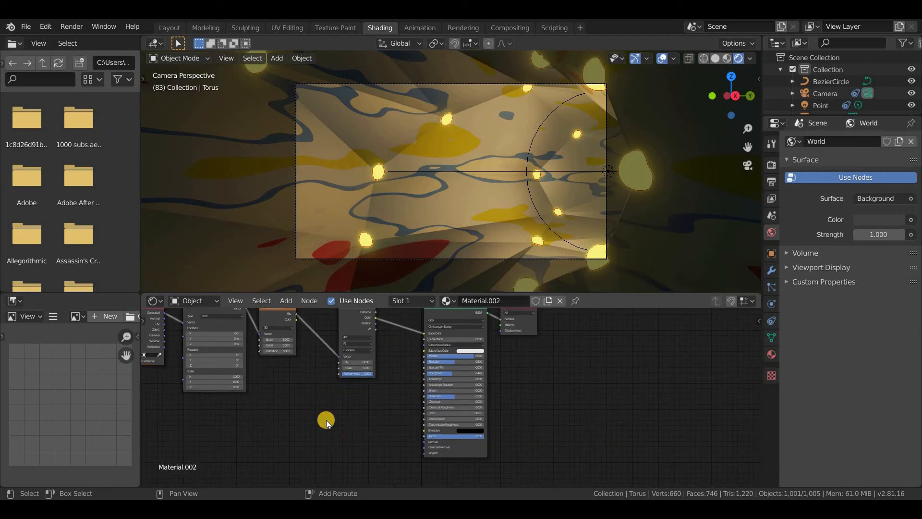
key("shift+a")
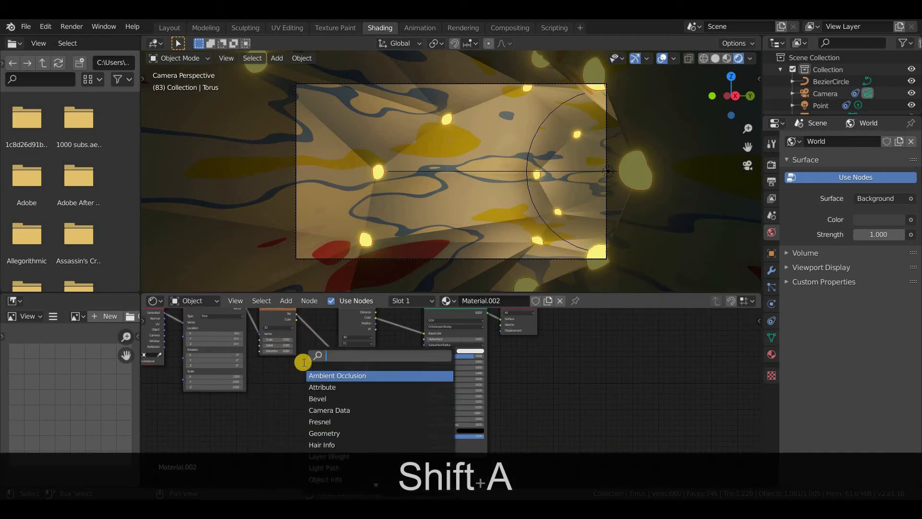
type("bum")
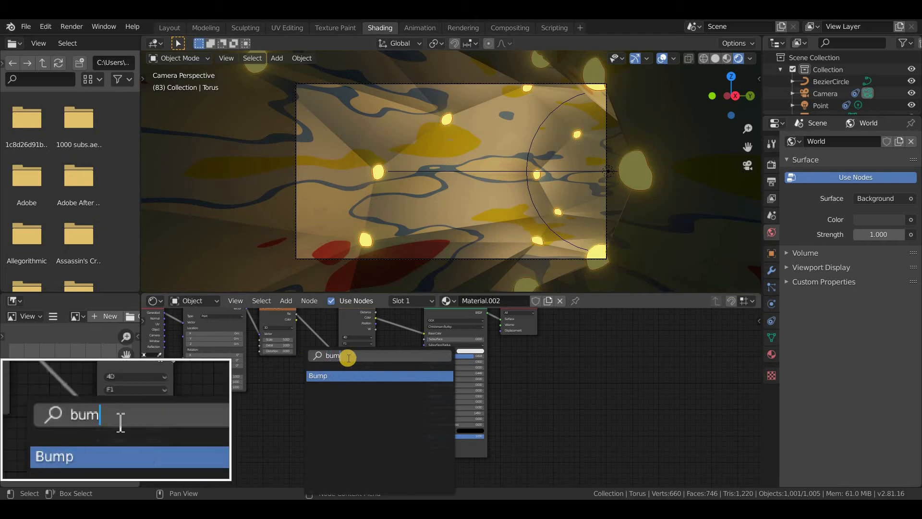
left_click(318, 375)
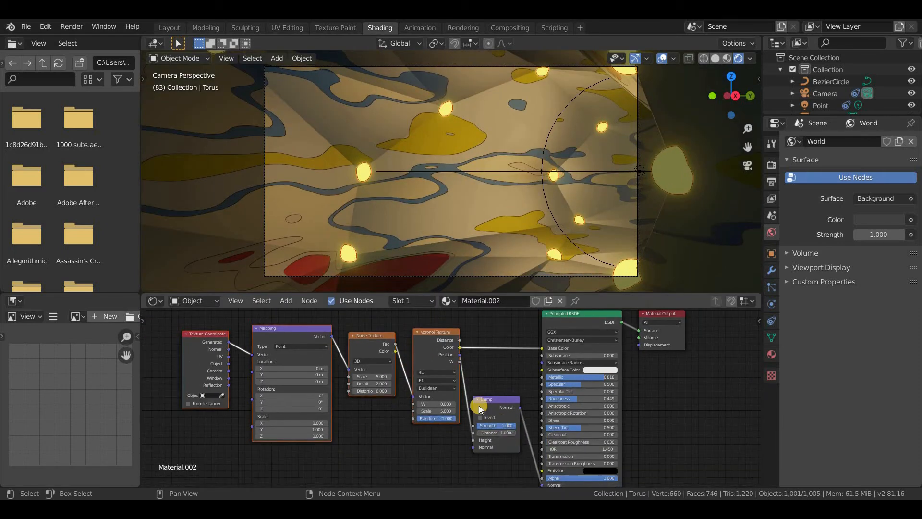
- In Layout, view through the camera and set its focal length to 29 mm
left_click(169, 28)
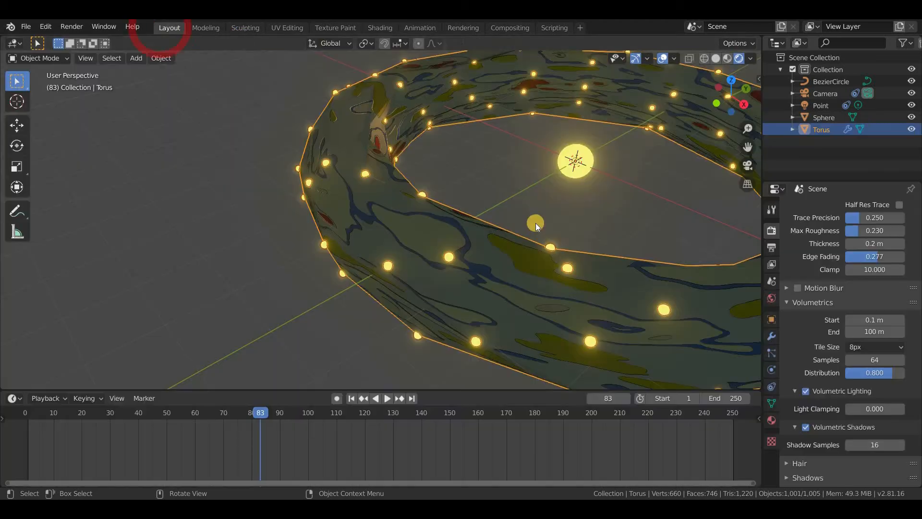
key("KP_0")
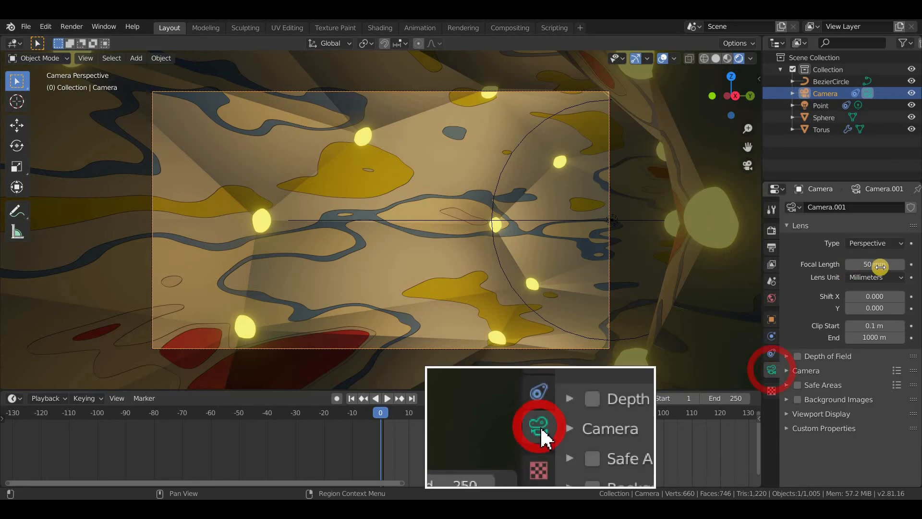
left_click(873, 263)
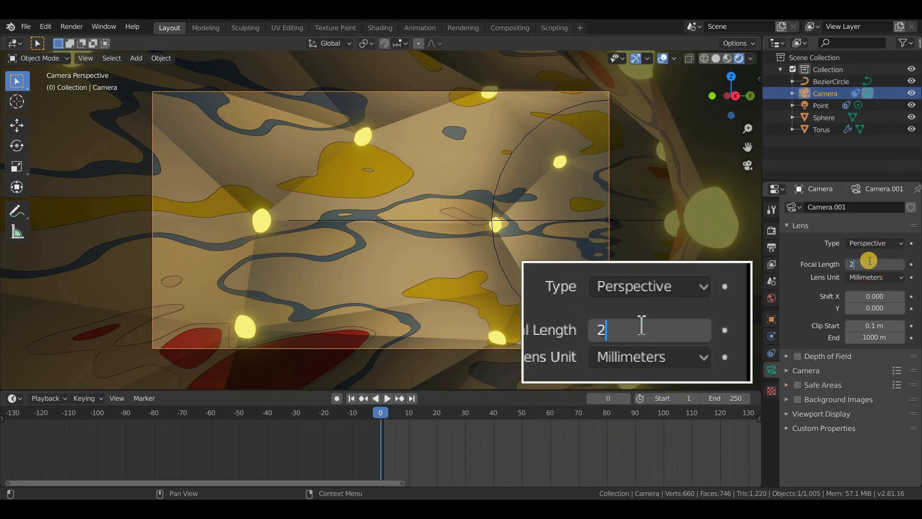
type("29 mm")
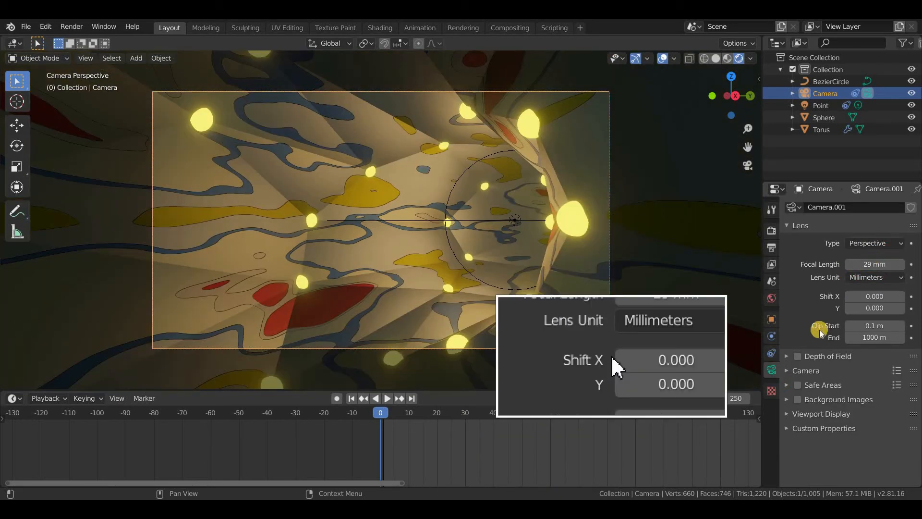
left_click(797, 356)
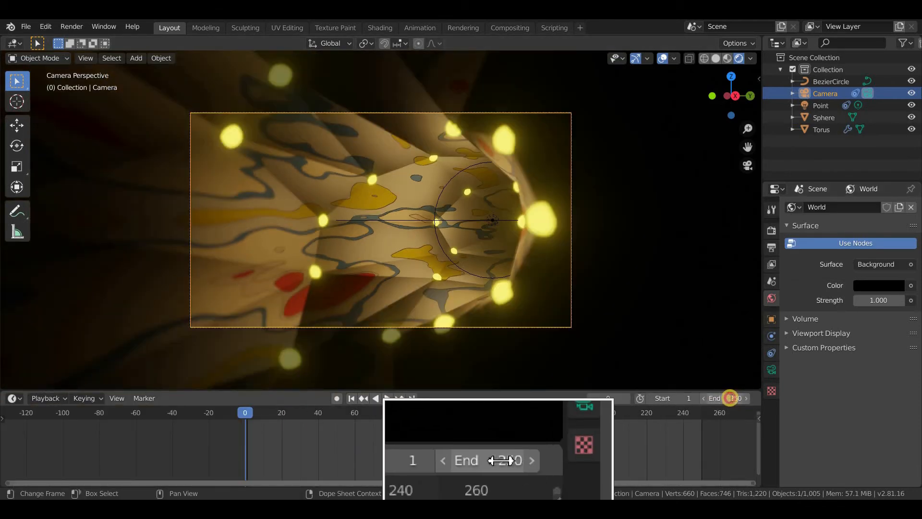
- Set the animation end frame to 240
type("24")
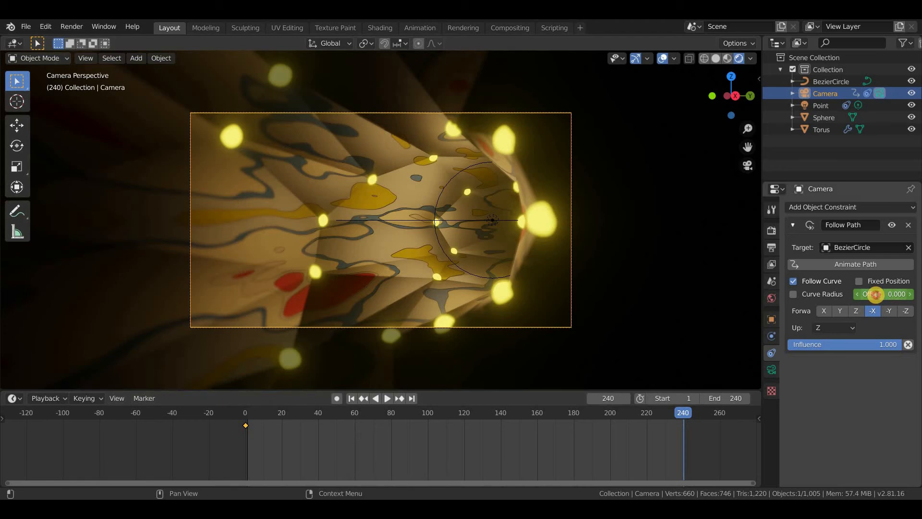
- Keyframe the camera path offset at -100 on frame 240 and preview the fly-through
left_click(883, 294)
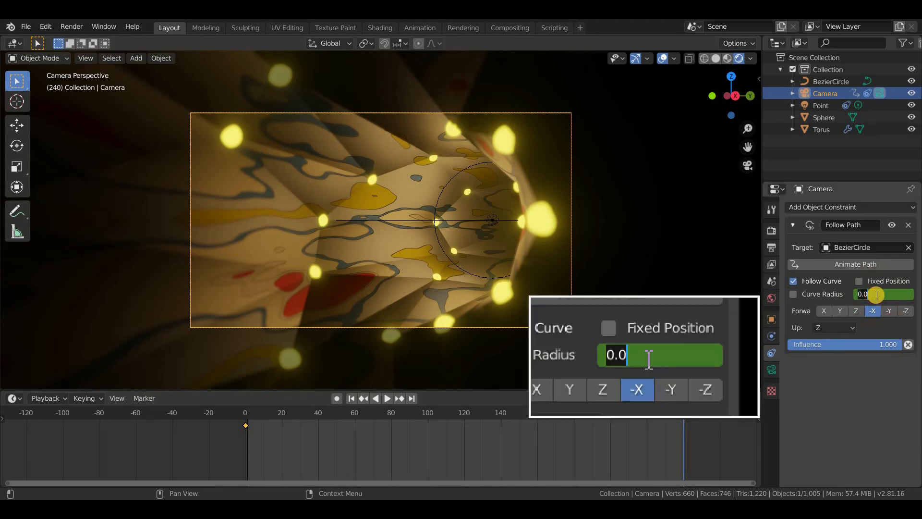
type("-100")
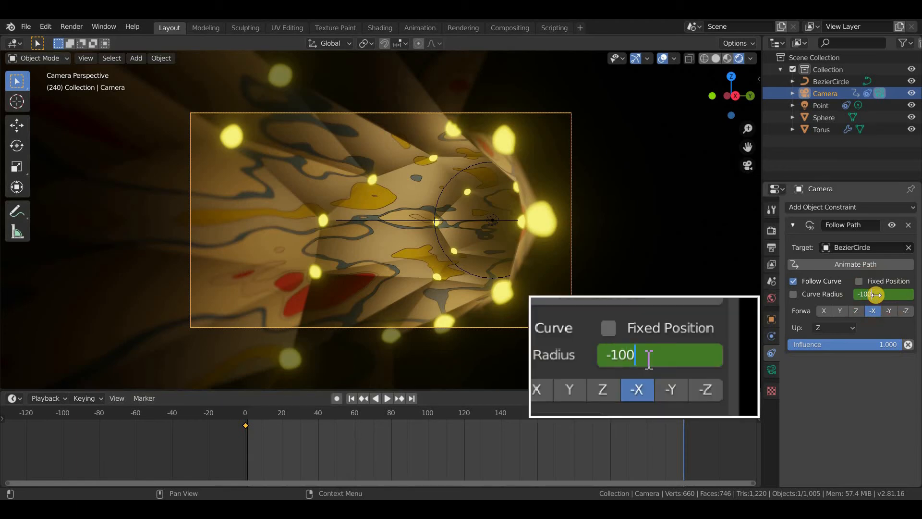
right_click(882, 294)
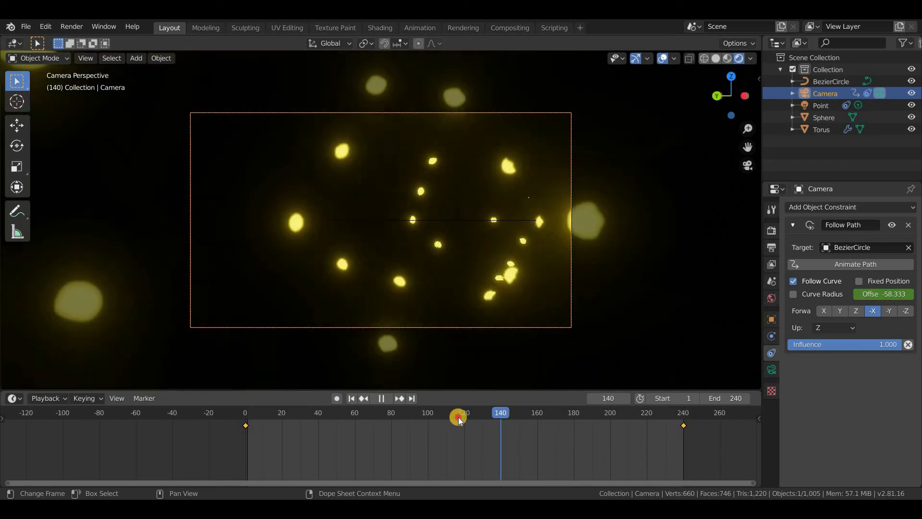
left_click(381, 398)
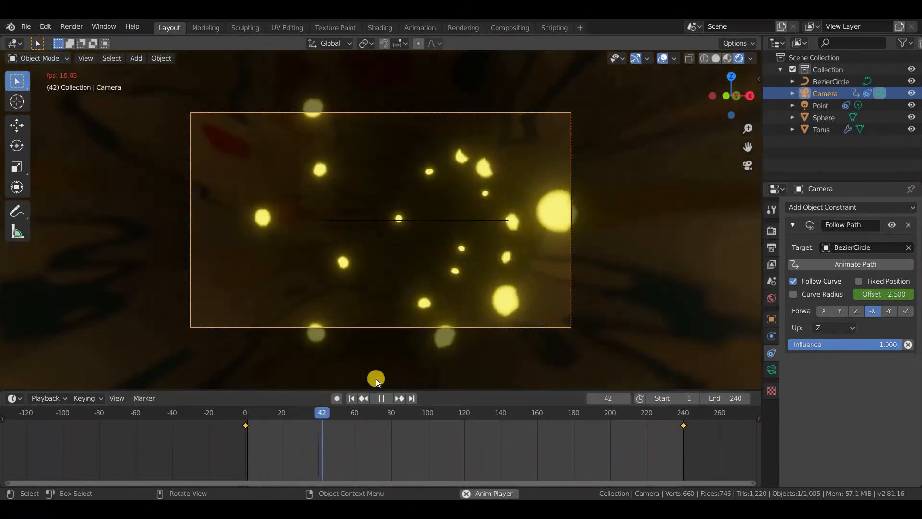
left_click(351, 398)
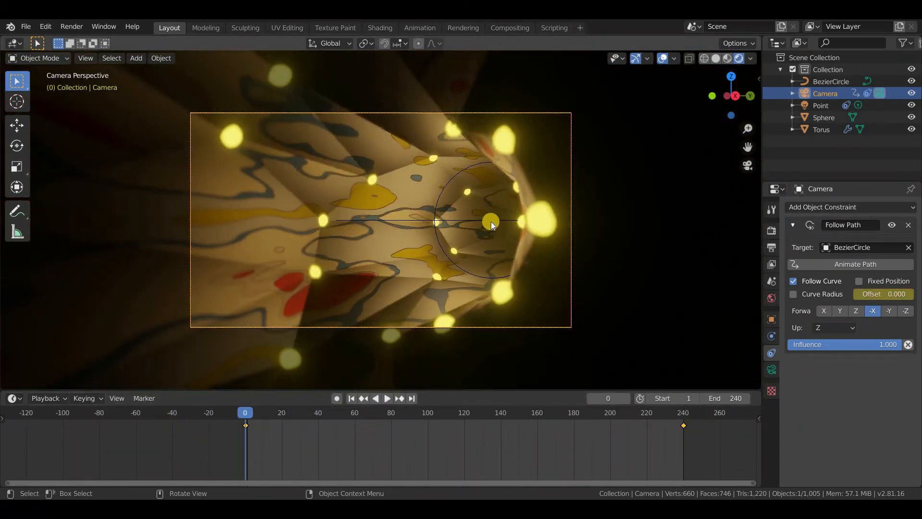
- Select the point light and set its path offset to about -17.8
left_click(820, 104)
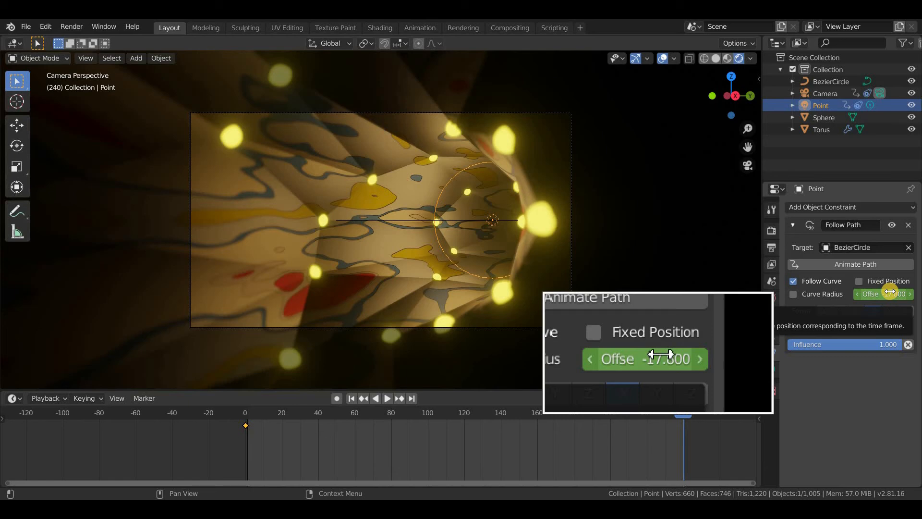
left_click(882, 294)
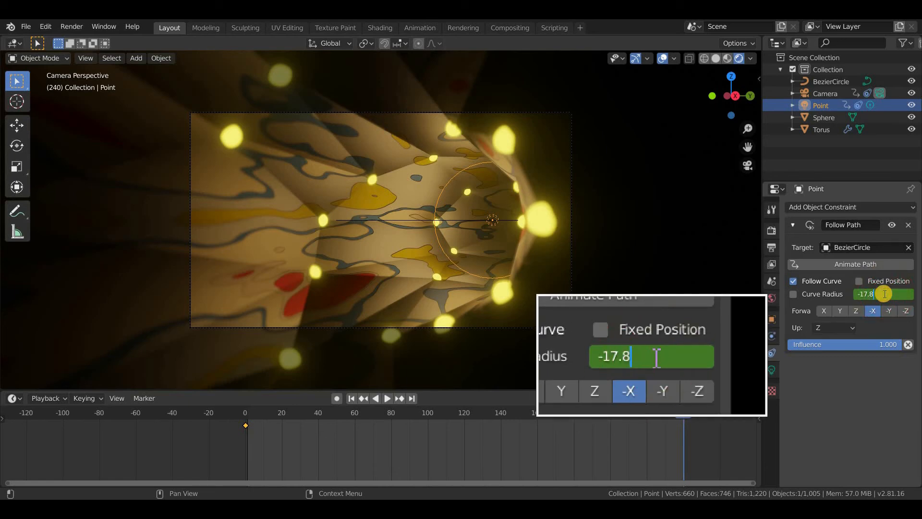
type("-1")
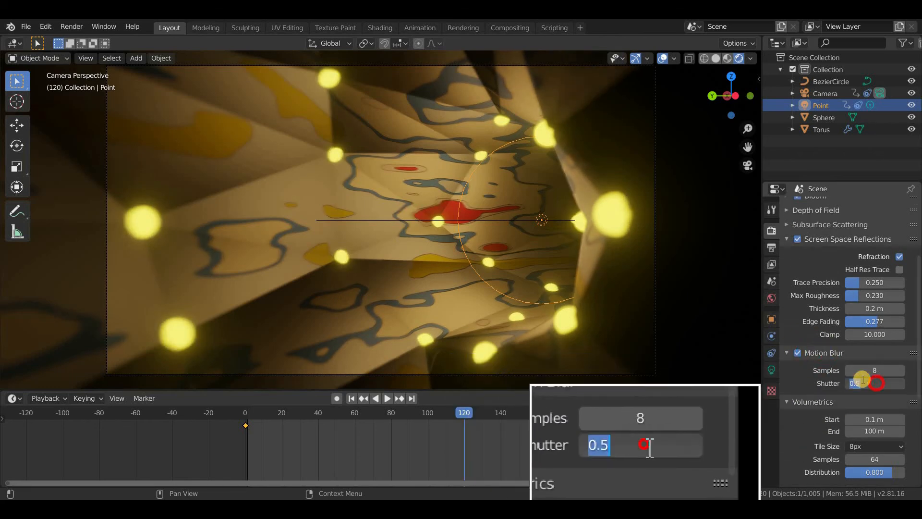
- Set the motion blur shutter to 0.25 and open the Color Management Look choices
type(".25")
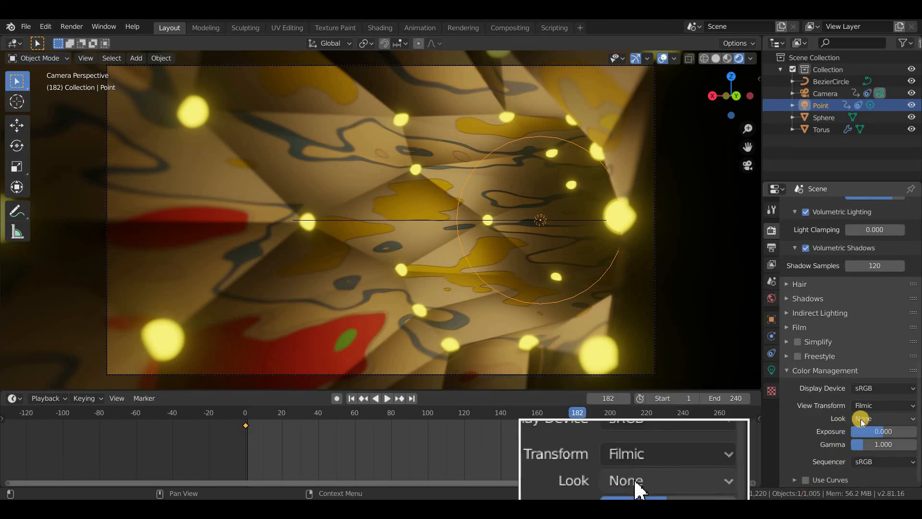
left_click(882, 418)
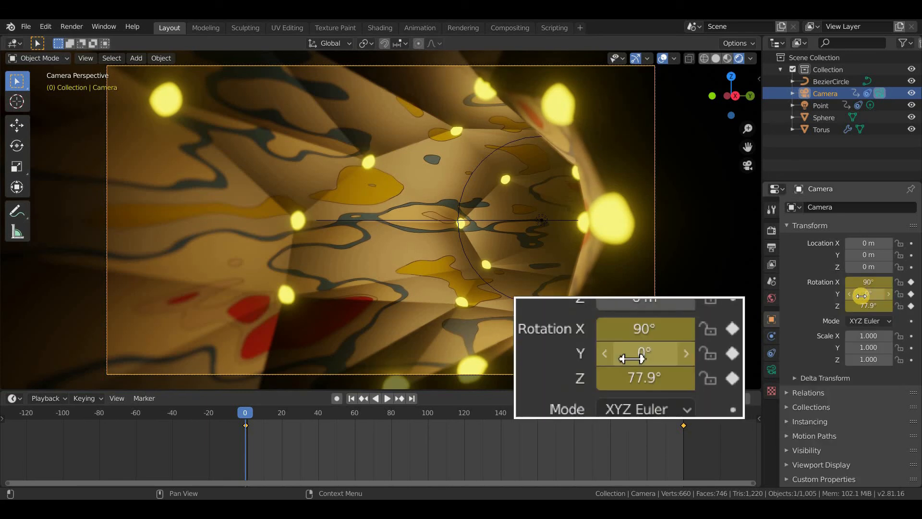
- Keyframe camera Y rotation 0° at frame 0 and 360° at frame 240, then rewind
left_click(380, 398)
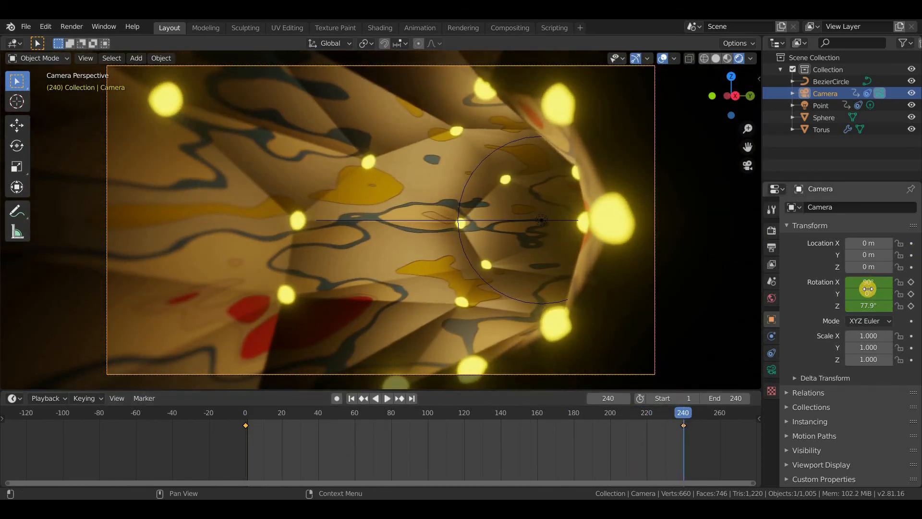
double_click(868, 293)
type("360")
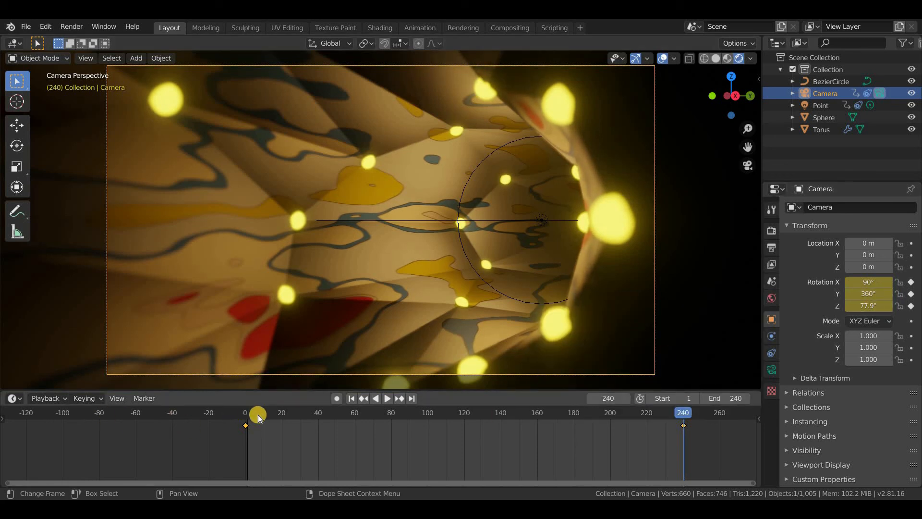
left_click(386, 398)
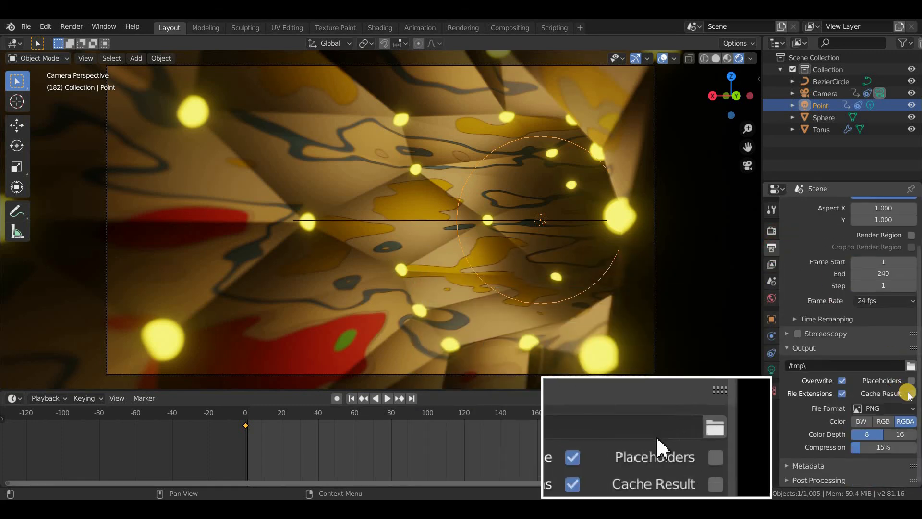
- Switch the output file format to FFmpeg video with Perceptually Lossless quality
left_click(882, 408)
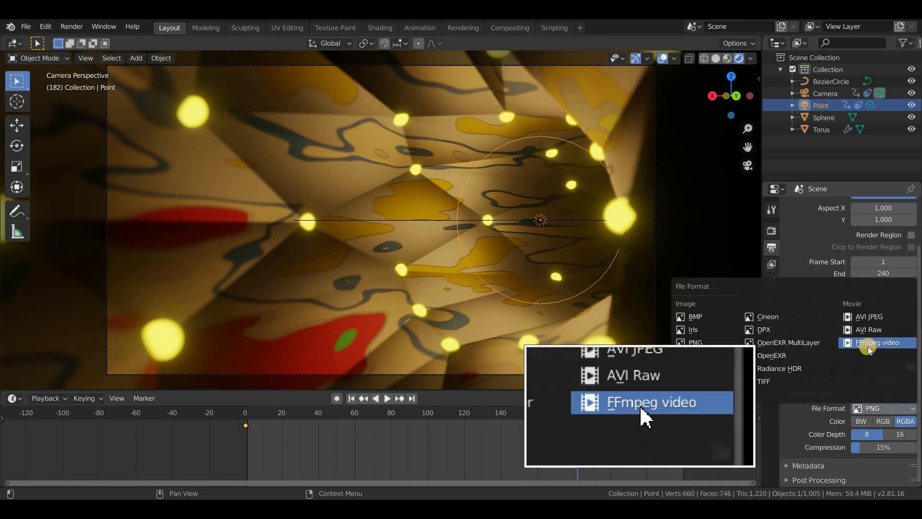
left_click(651, 402)
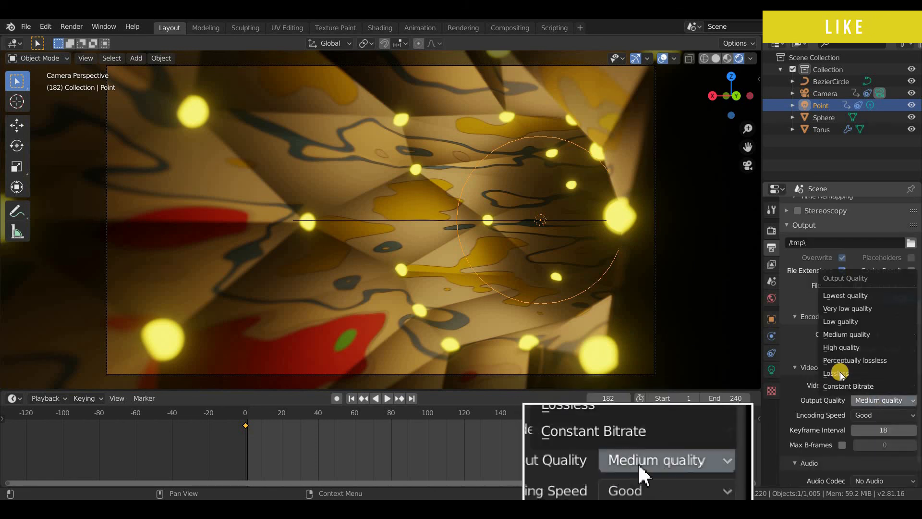
left_click(854, 360)
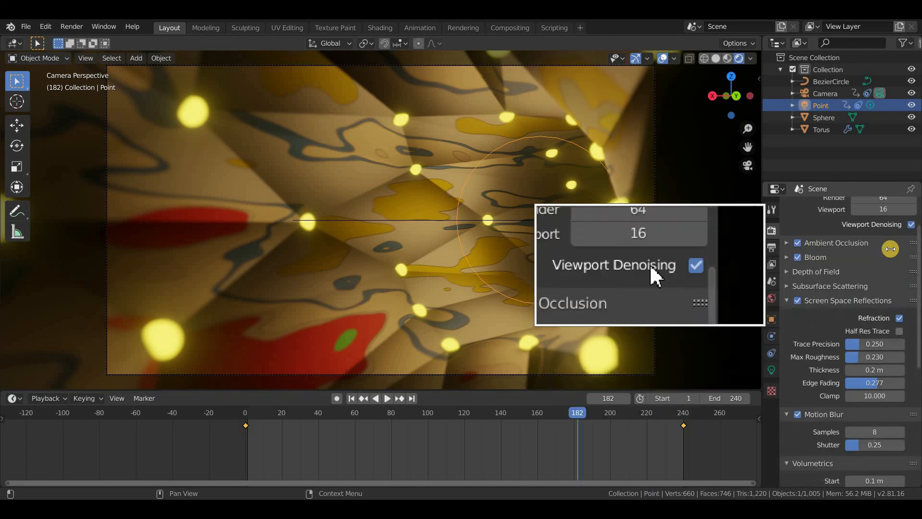
- Raise Eevee render samples to 120 and start Render Animation
double_click(882, 242)
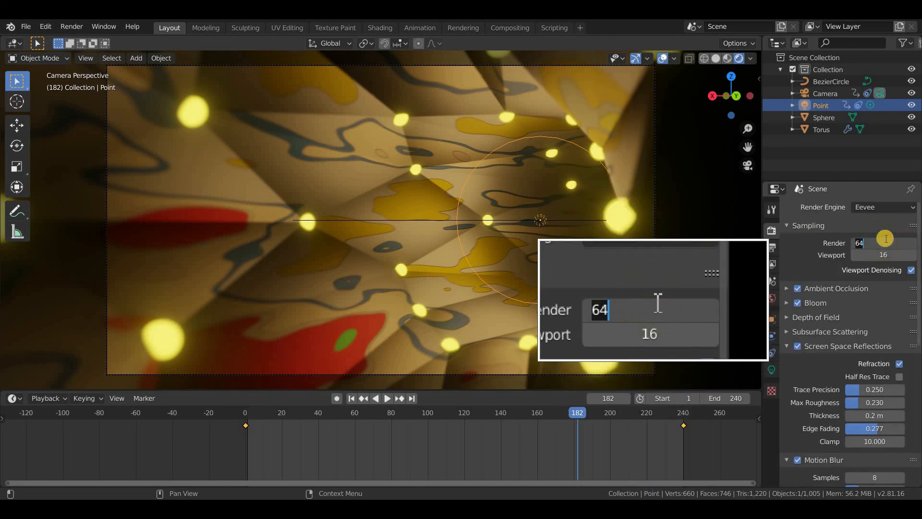
type("1")
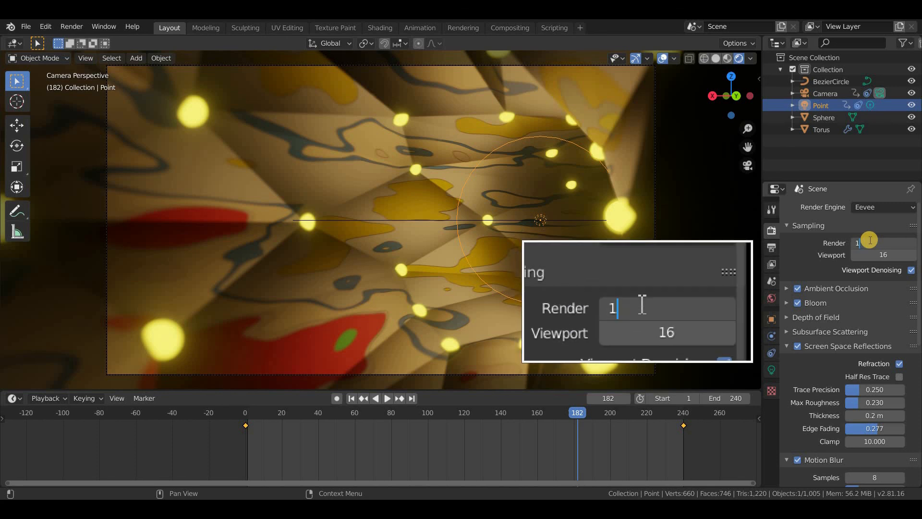
type("120")
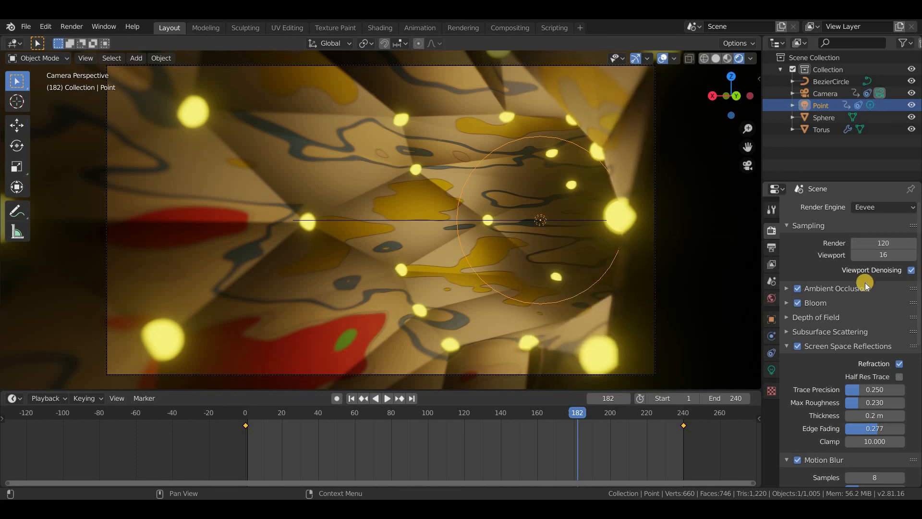
left_click(71, 26)
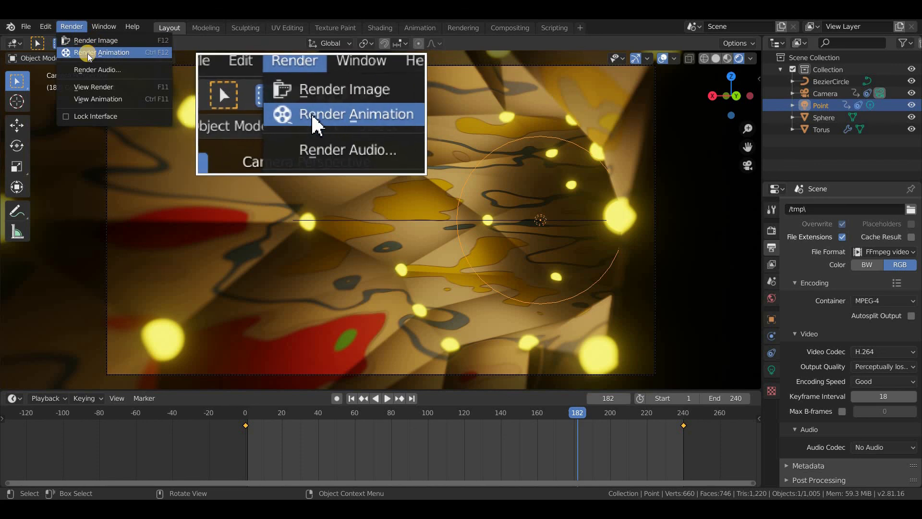
left_click(357, 113)
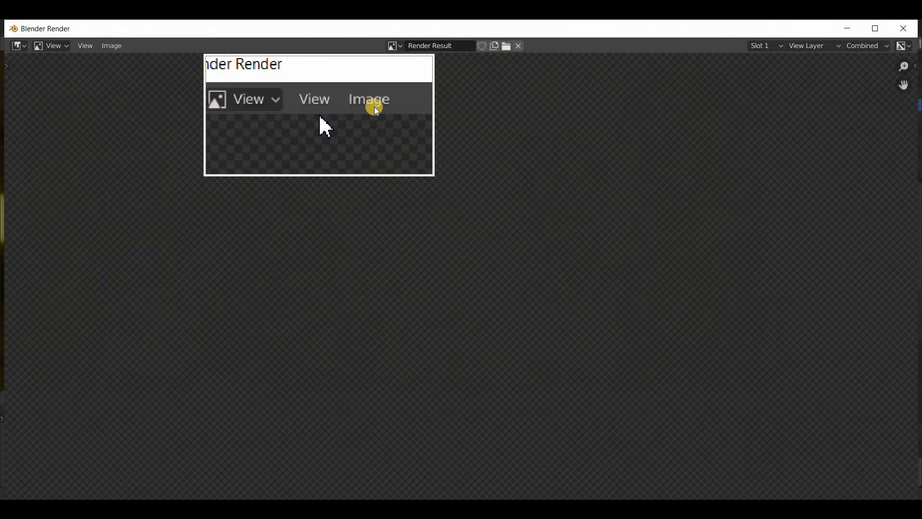